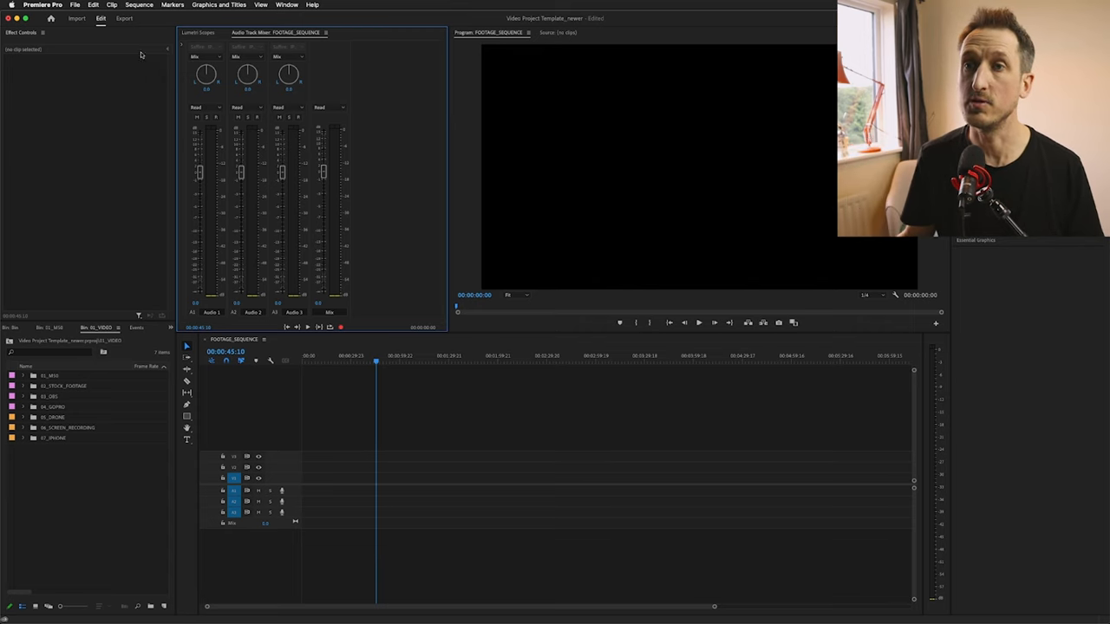
Step: Cycle workspaces with Shift+Alt+2, 3 and 4, then list Window > Workspaces
{"action": "left_click", "coordinate": [287, 5]}
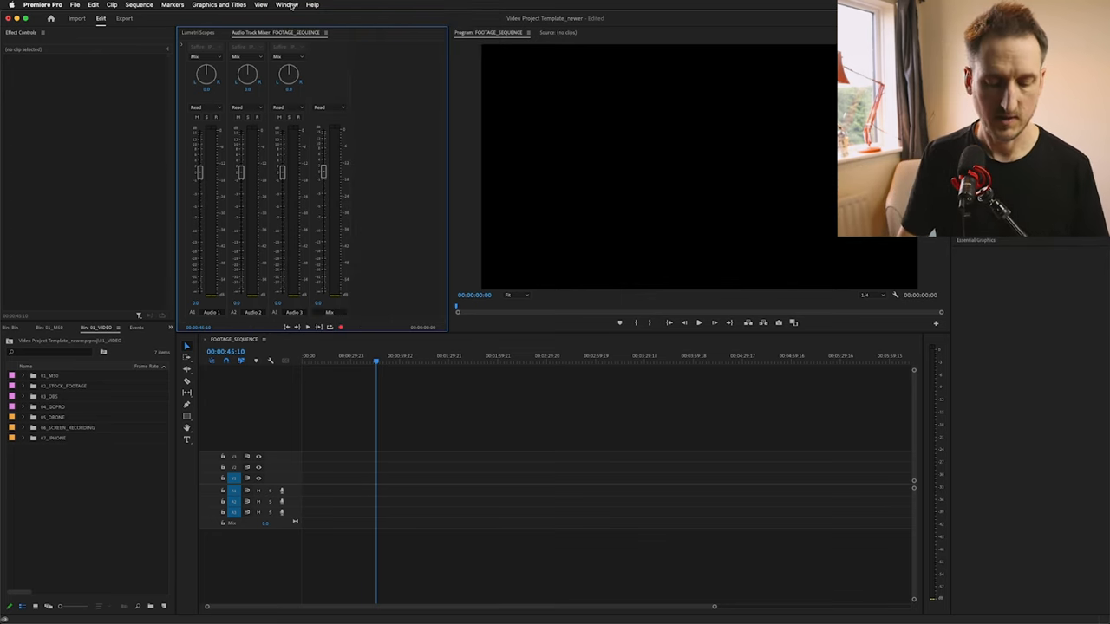
{"action": "key", "text": "shift+alt+2"}
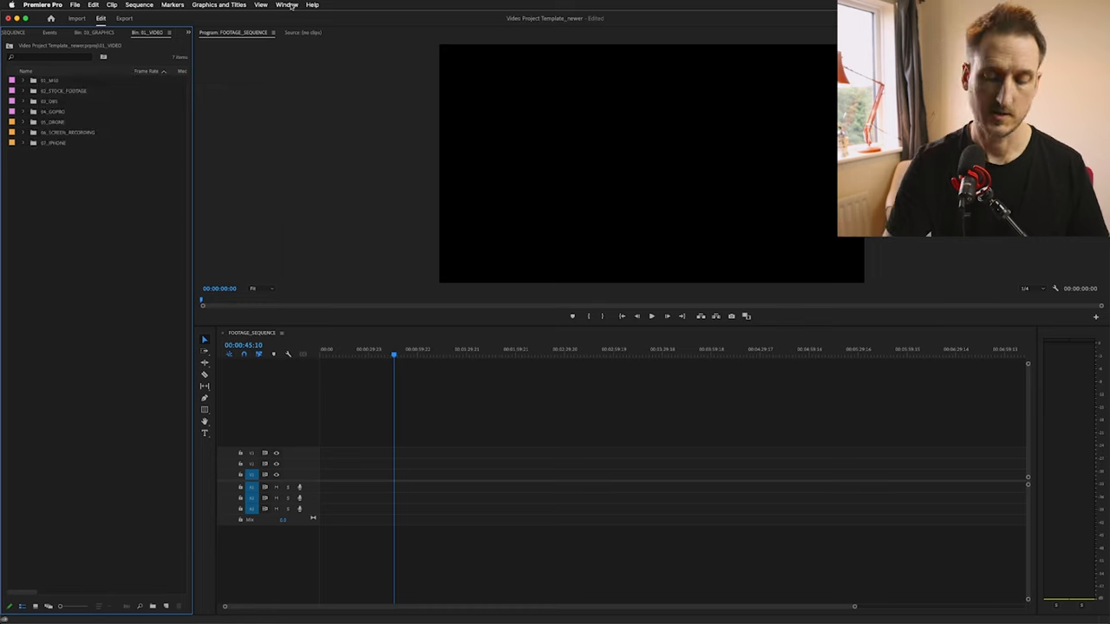
{"action": "key", "text": "shift+alt+3"}
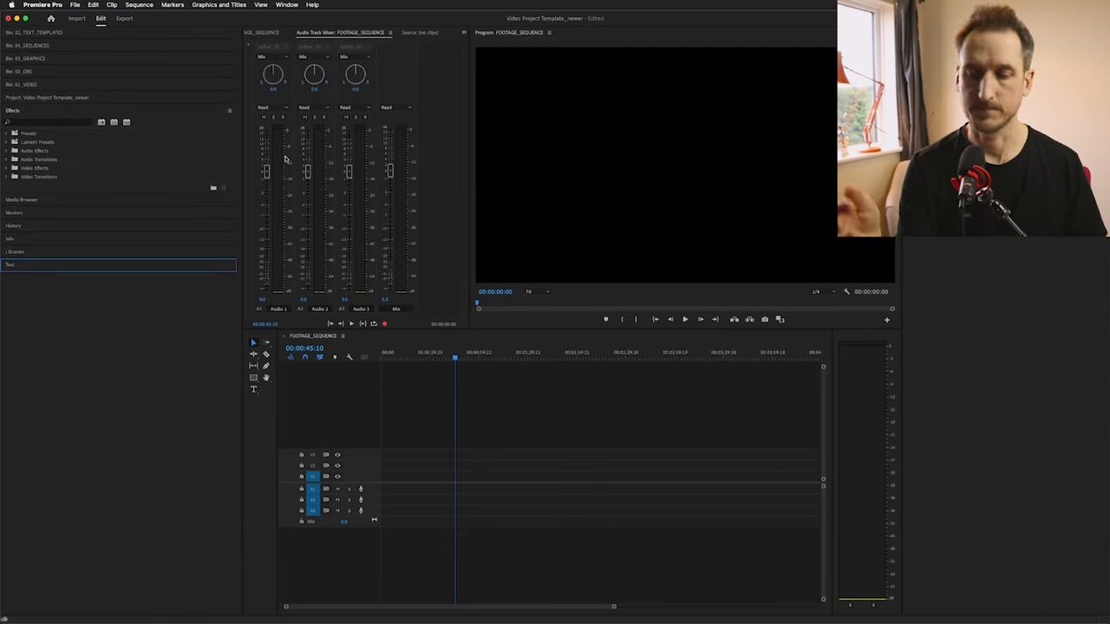
{"action": "key", "text": "shift+alt+4"}
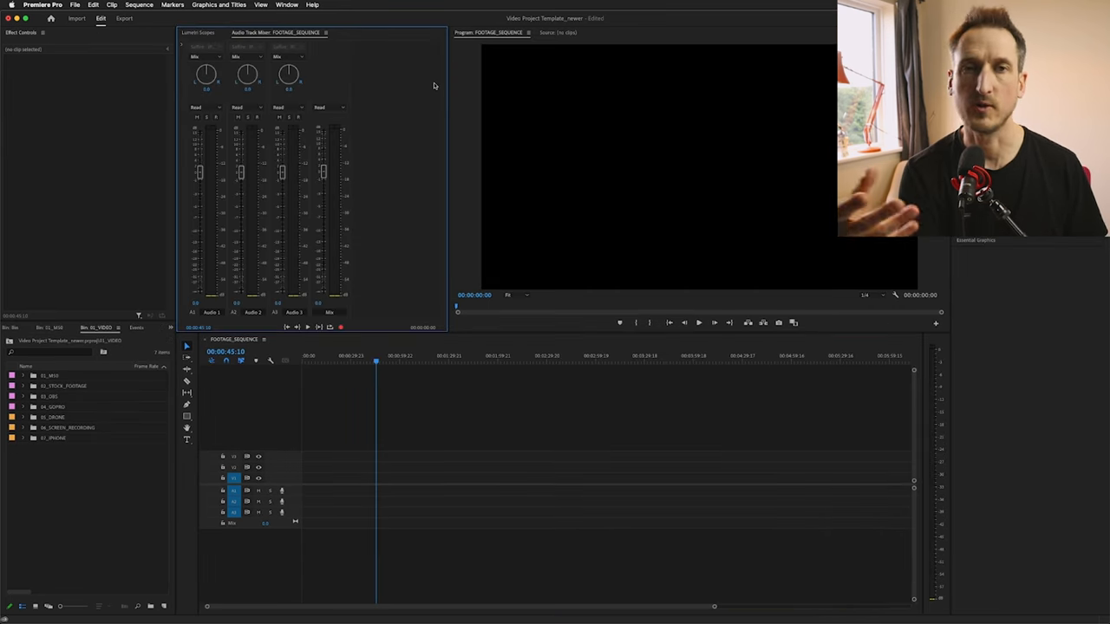
{"action": "left_click", "coordinate": [286, 5]}
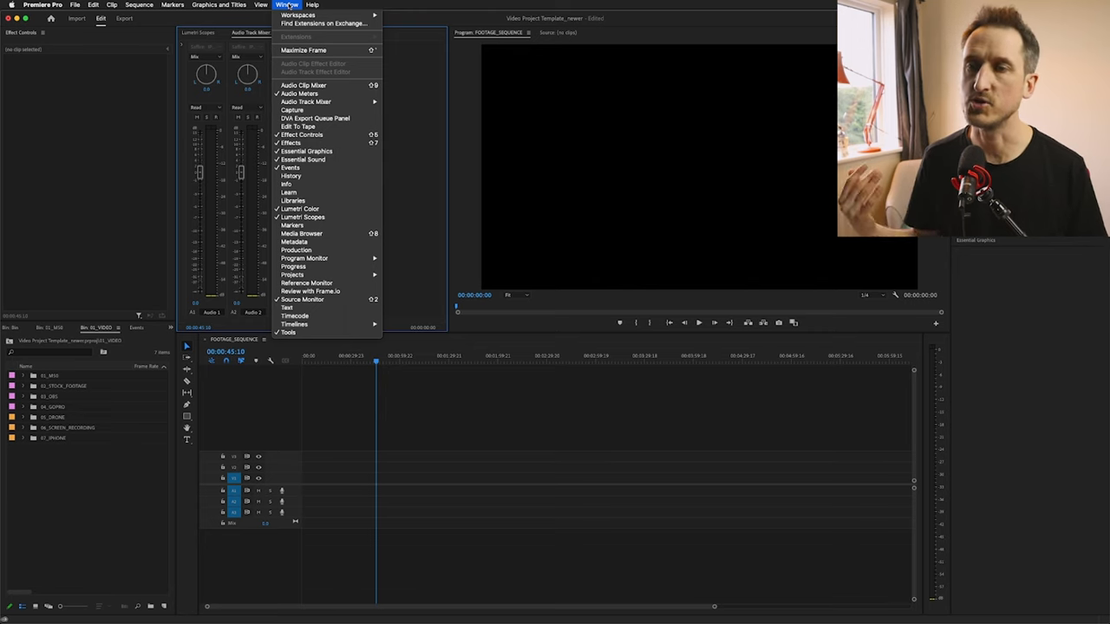
{"action": "left_click", "coordinate": [298, 14]}
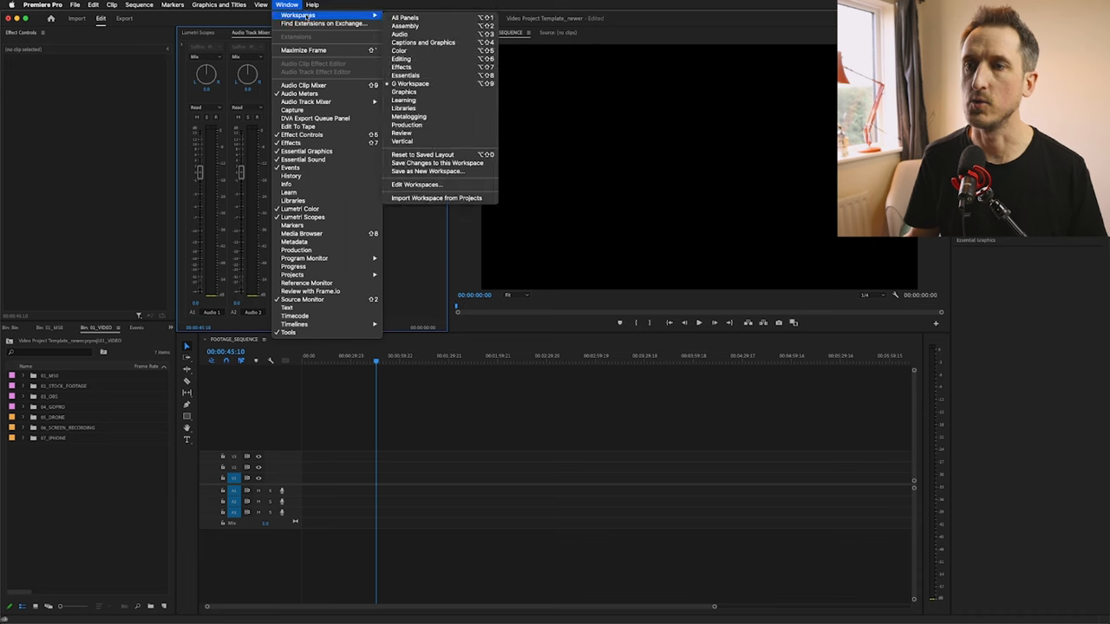
{"action": "mouse_move", "coordinate": [427, 171]}
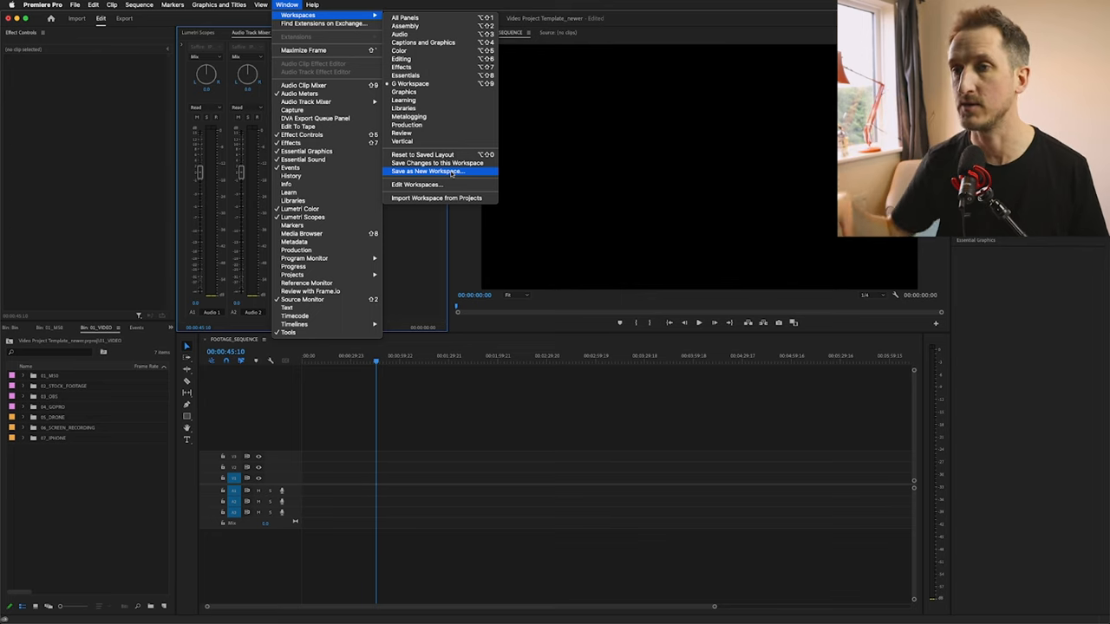
{"action": "mouse_move", "coordinate": [425, 83]}
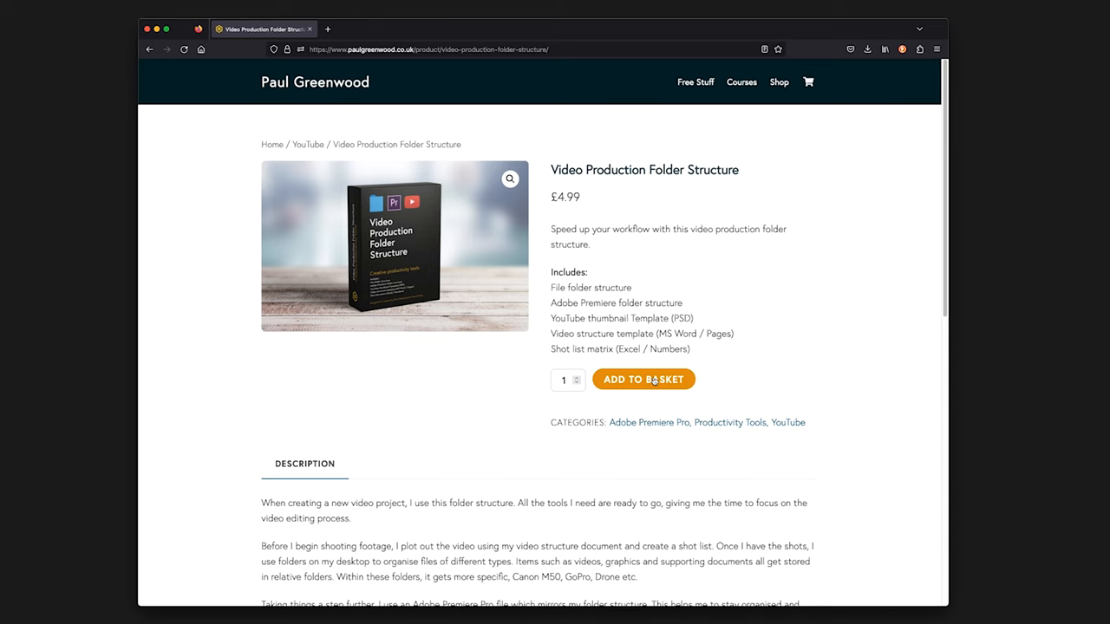
Step: Add the Video Production Folder Structure product to the Firefox basket
{"action": "left_click", "coordinate": [643, 379]}
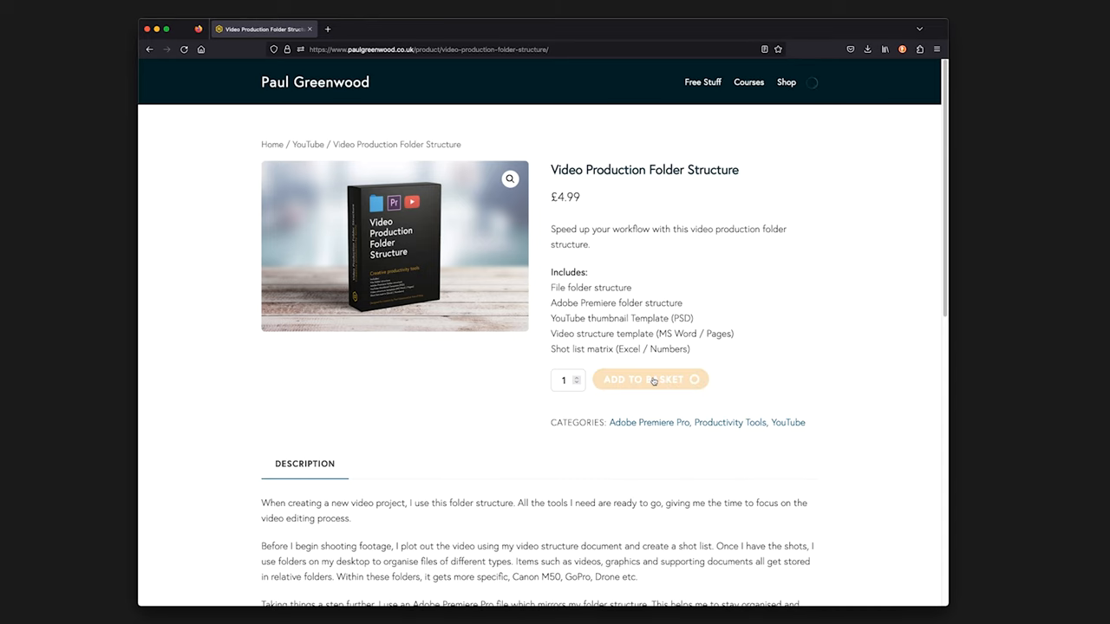
{"action": "left_click", "coordinate": [651, 379]}
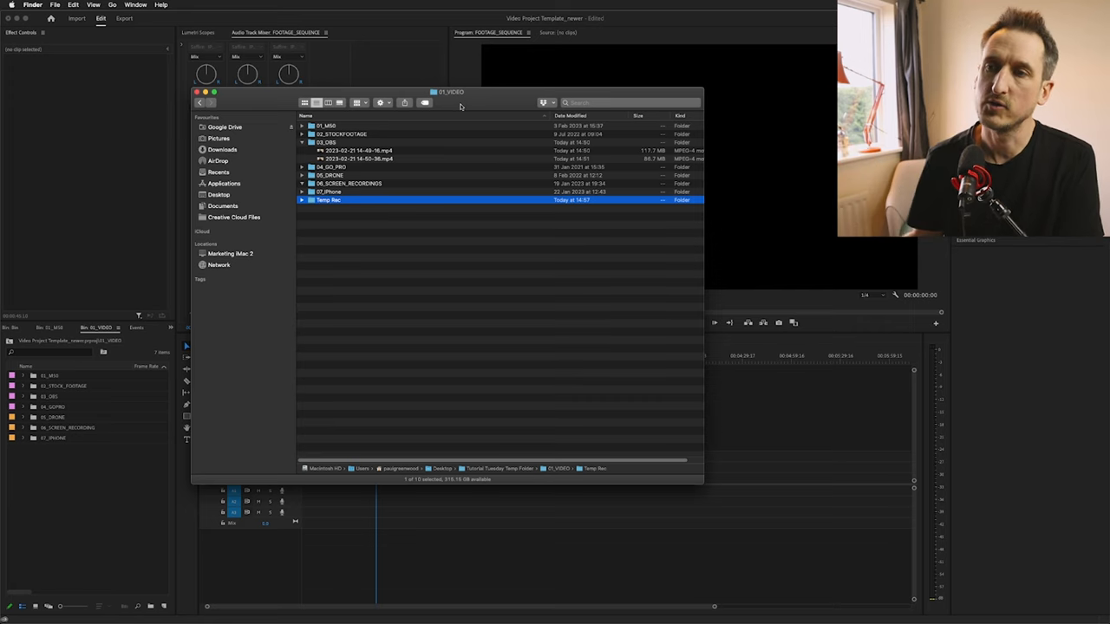
{"action": "mouse_move", "coordinate": [442, 138]}
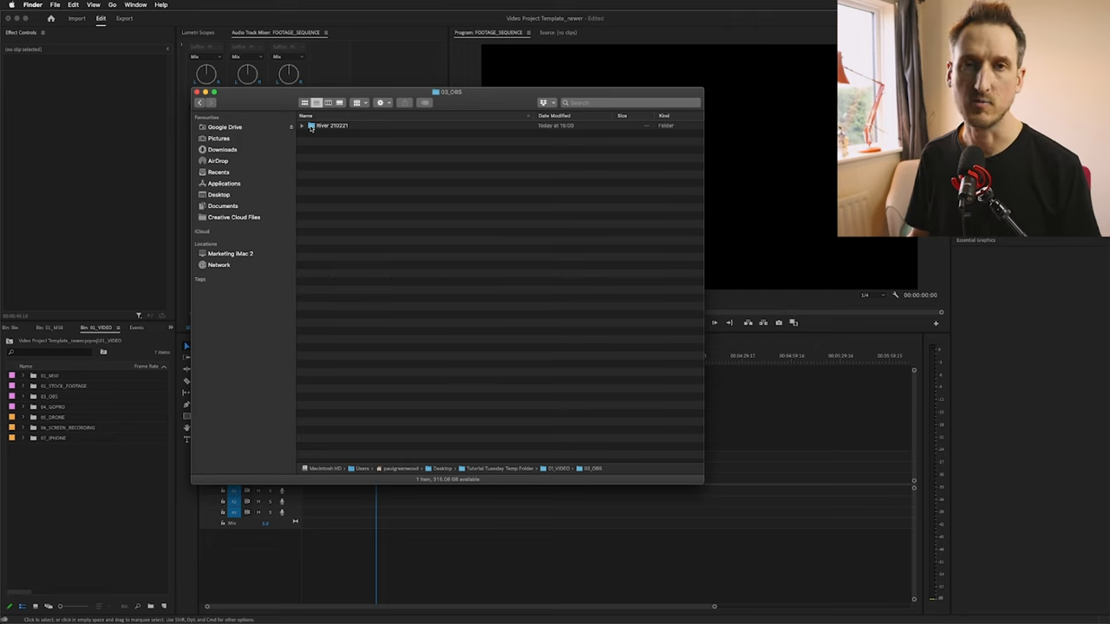
Step: Select the dated recording folder inside Finder's 03_OBS folder
{"action": "left_click", "coordinate": [330, 125]}
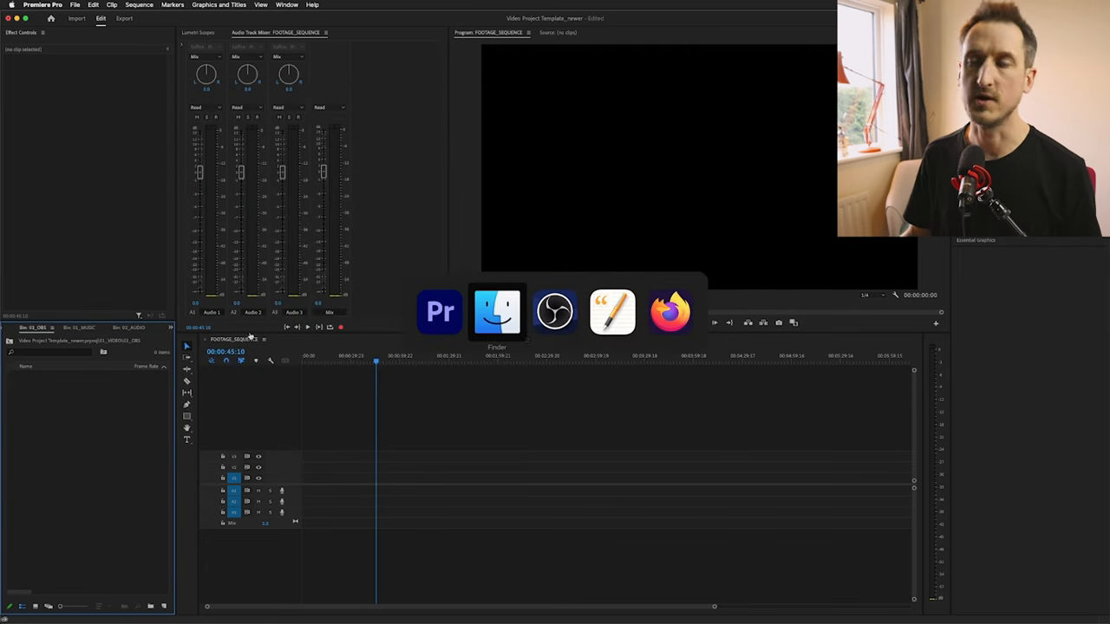
Step: Expand the 03_OBS bin to reveal its two dated OBS recordings
{"action": "left_click", "coordinate": [497, 311]}
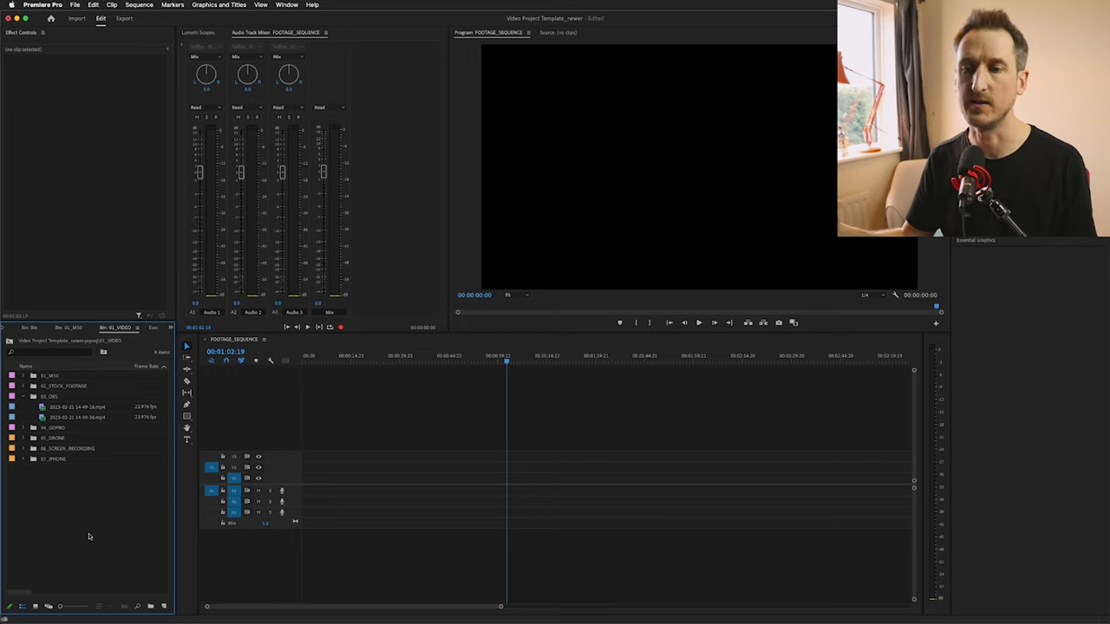
{"action": "left_click", "coordinate": [78, 407]}
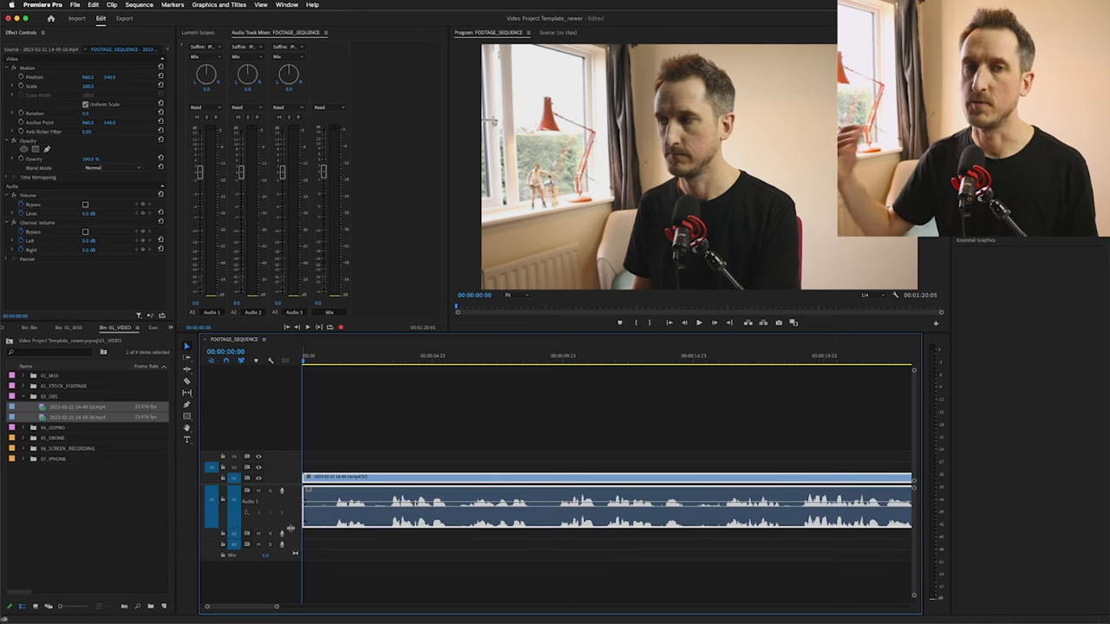
{"action": "mouse_move", "coordinate": [187, 381]}
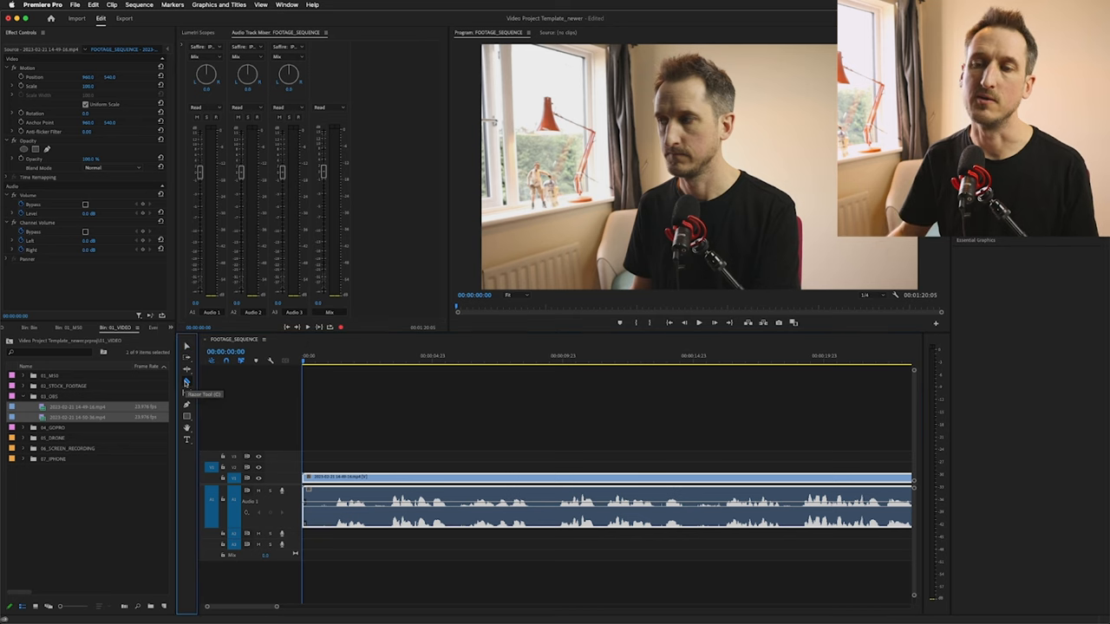
Step: Place the second OBS clip after the first and ripple-trim near the sequence start
{"action": "left_click", "coordinate": [185, 380]}
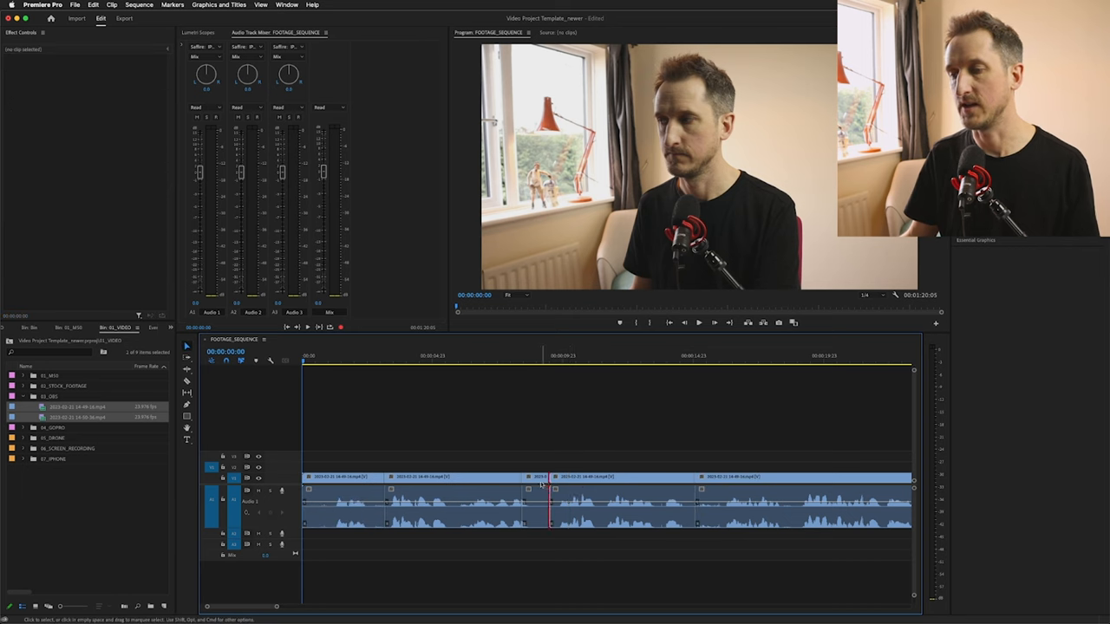
{"action": "left_click", "coordinate": [341, 477]}
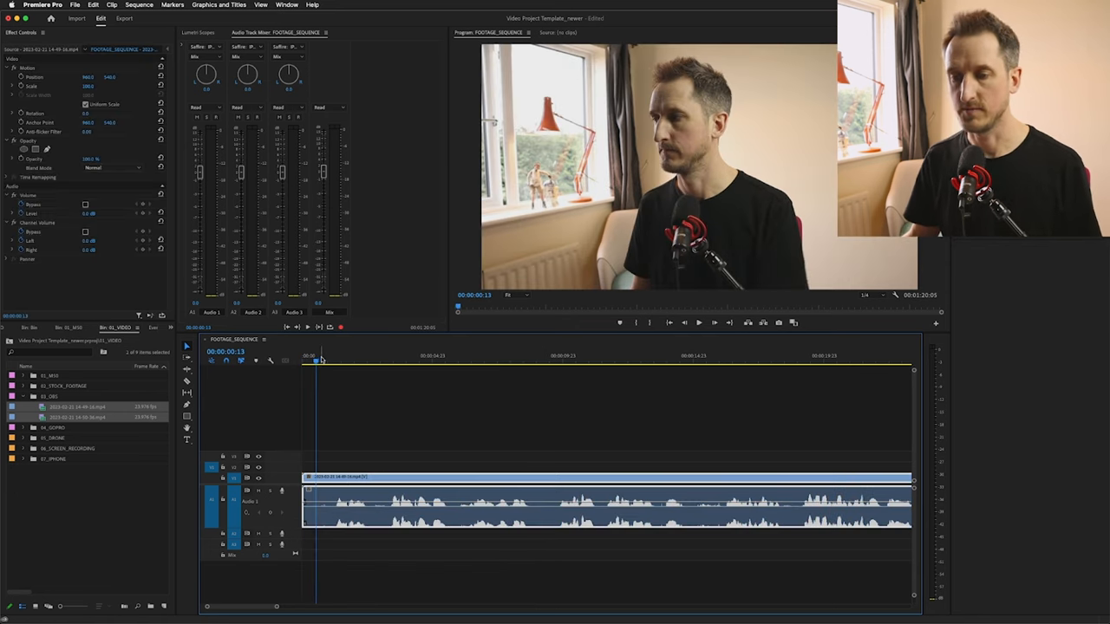
{"action": "left_click", "coordinate": [334, 356]}
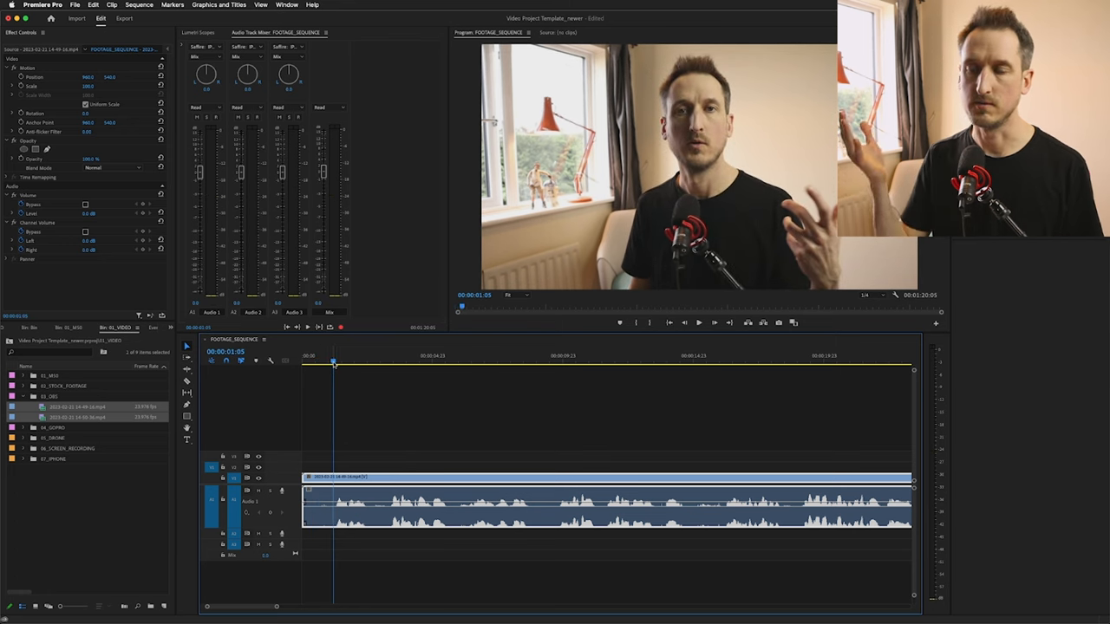
{"action": "key", "text": "q"}
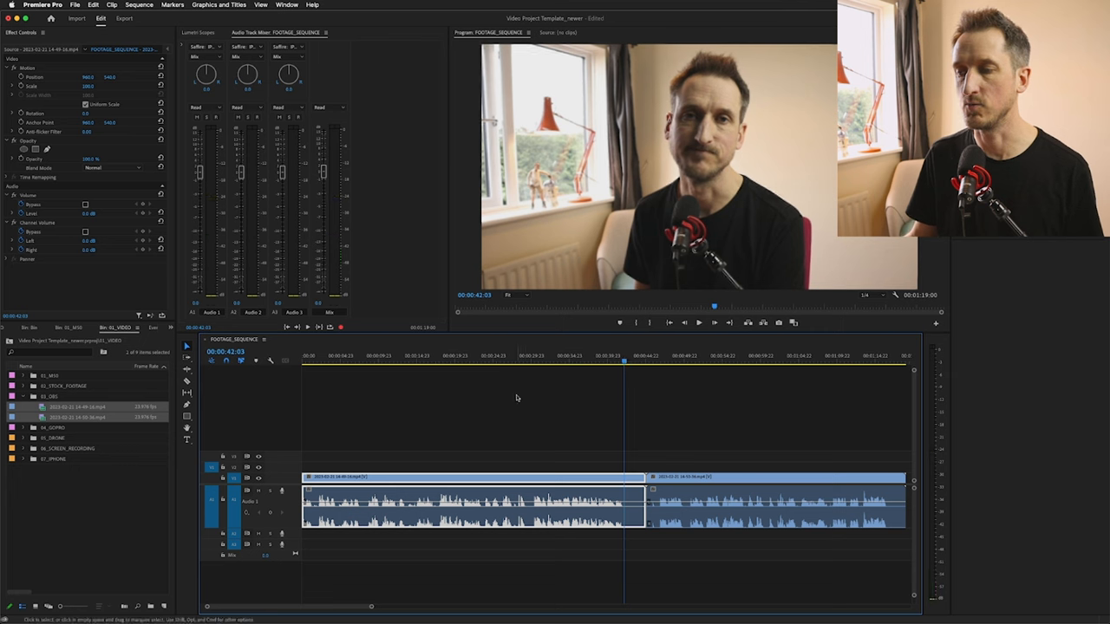
Step: Ripple-trim the first clip's edges to the playhead with Q and W
{"action": "key", "text": "w"}
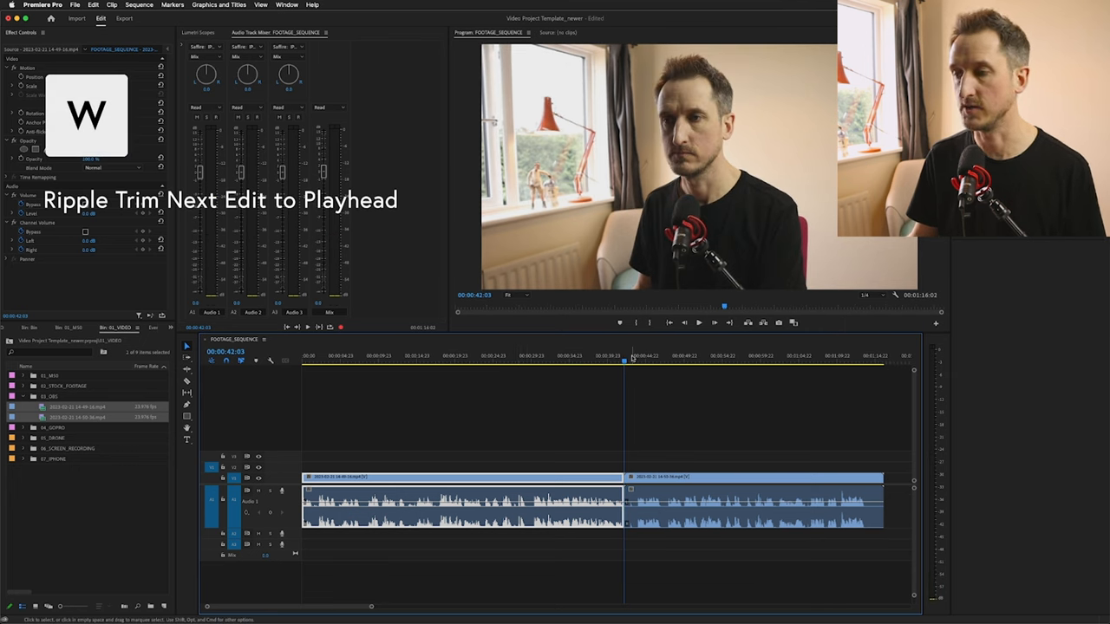
{"action": "key", "text": "q"}
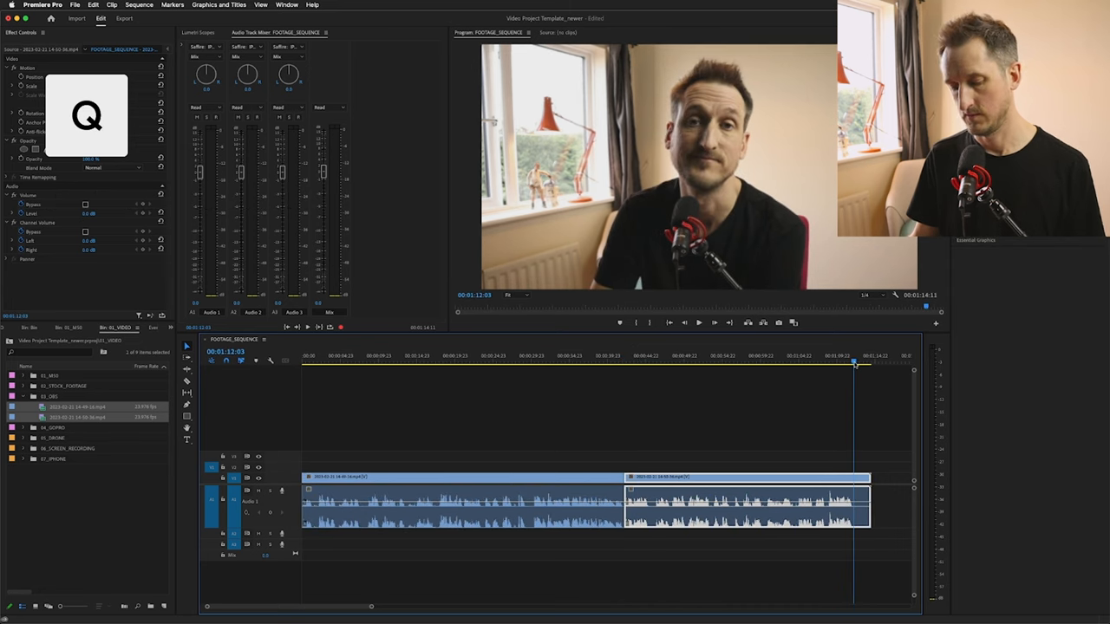
{"action": "key", "text": "w"}
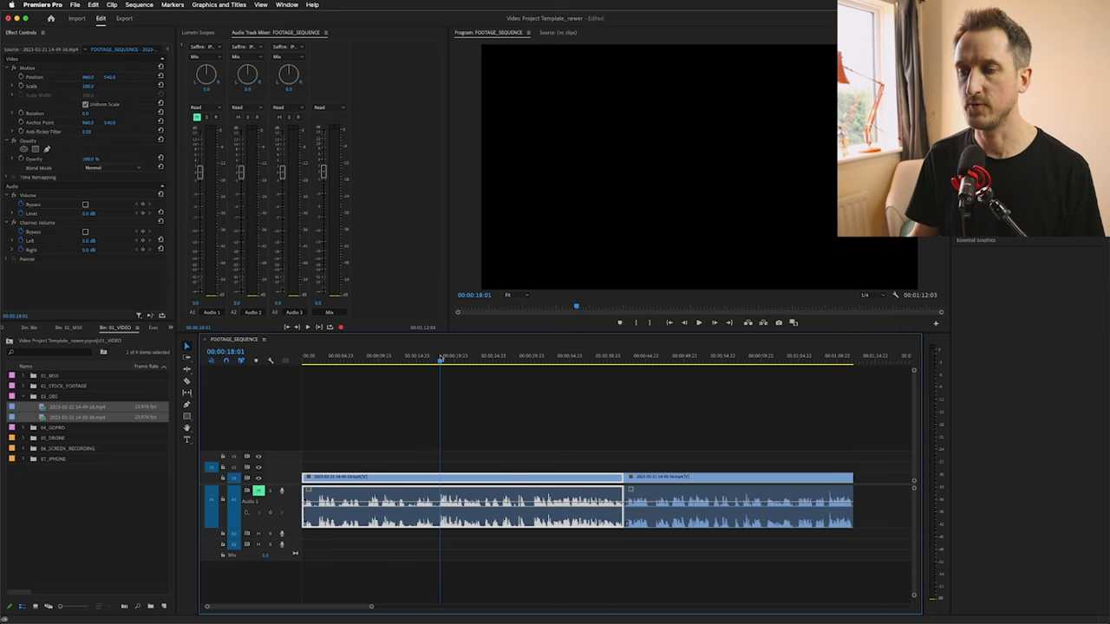
{"action": "left_click", "coordinate": [408, 356]}
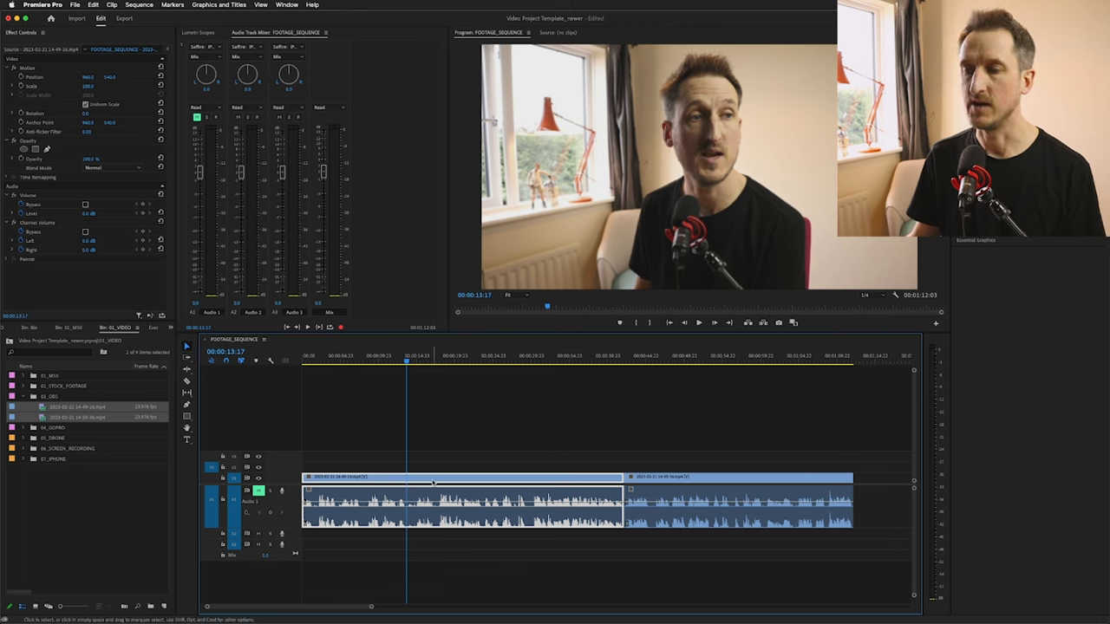
Step: Split the first clip with Cmd+K and ripple-delete the middle piece
{"action": "key", "text": "cmd+k"}
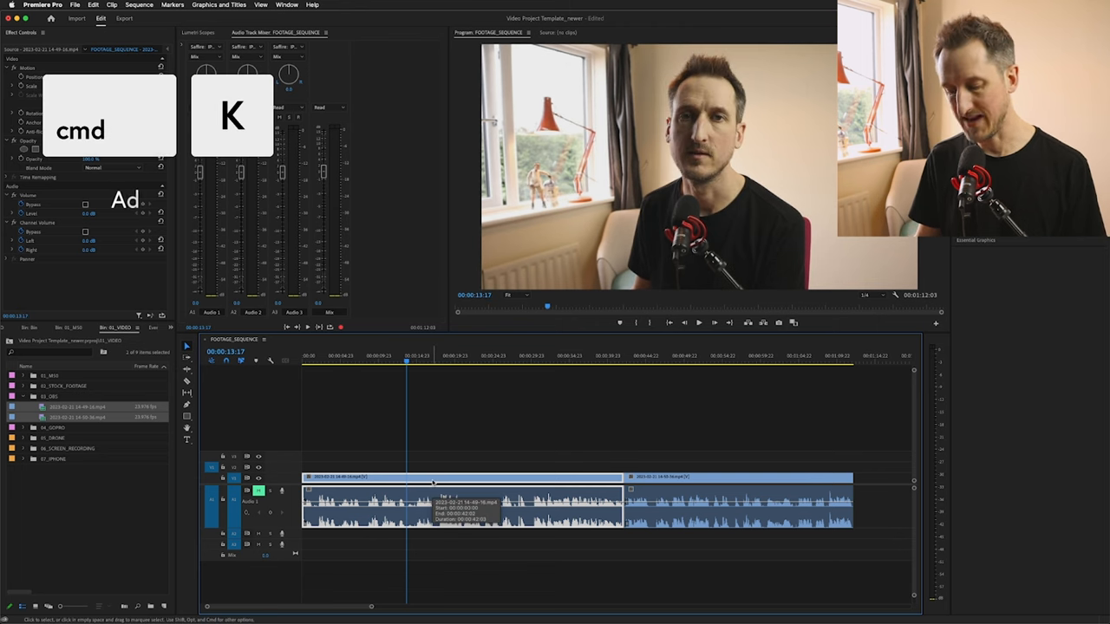
{"action": "key", "text": "cmd+k"}
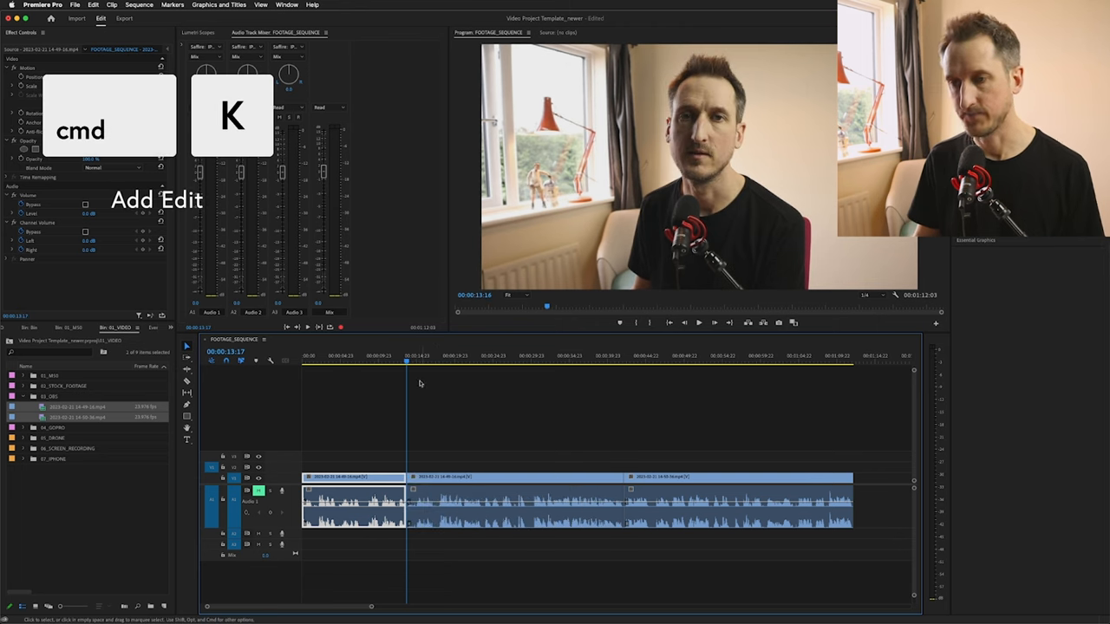
{"action": "key", "text": "cmd+k"}
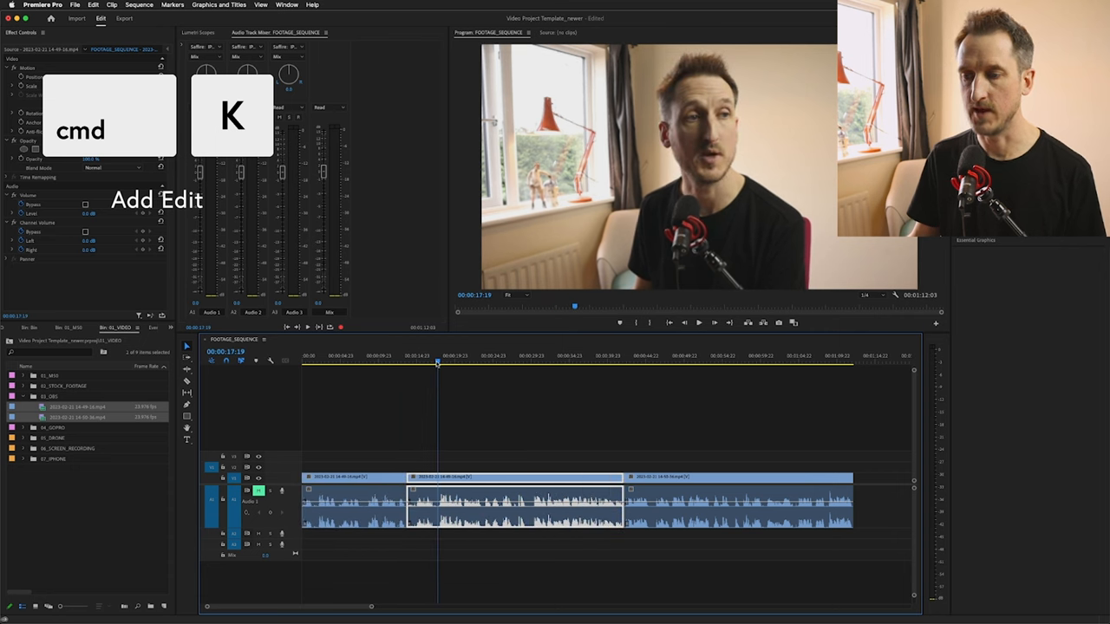
{"action": "key", "text": "cmd+k"}
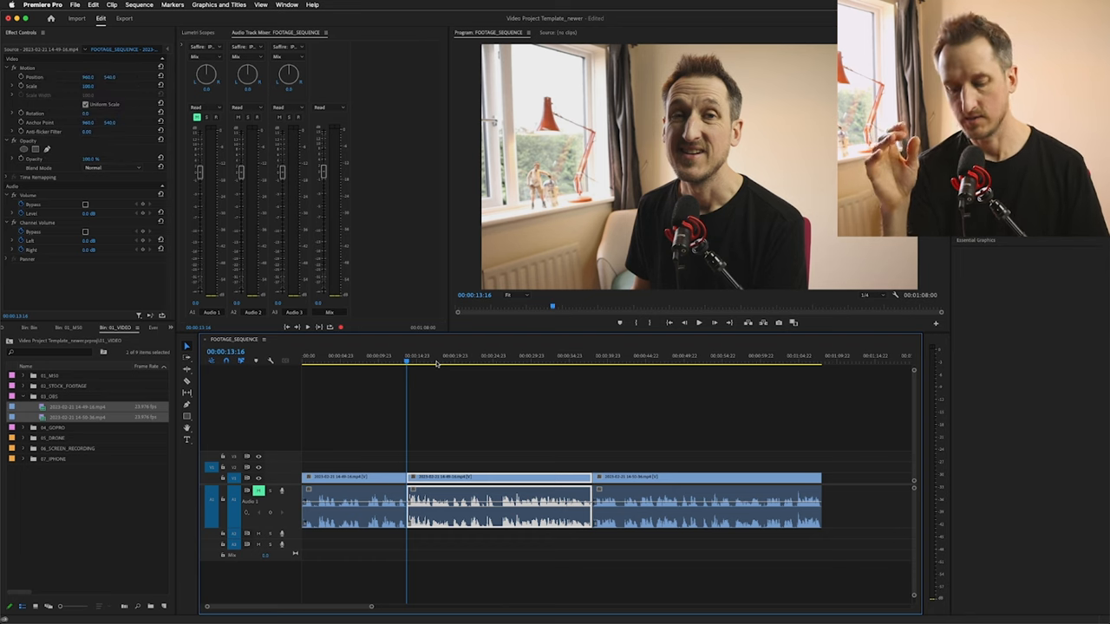
{"action": "key", "text": "cmd+k"}
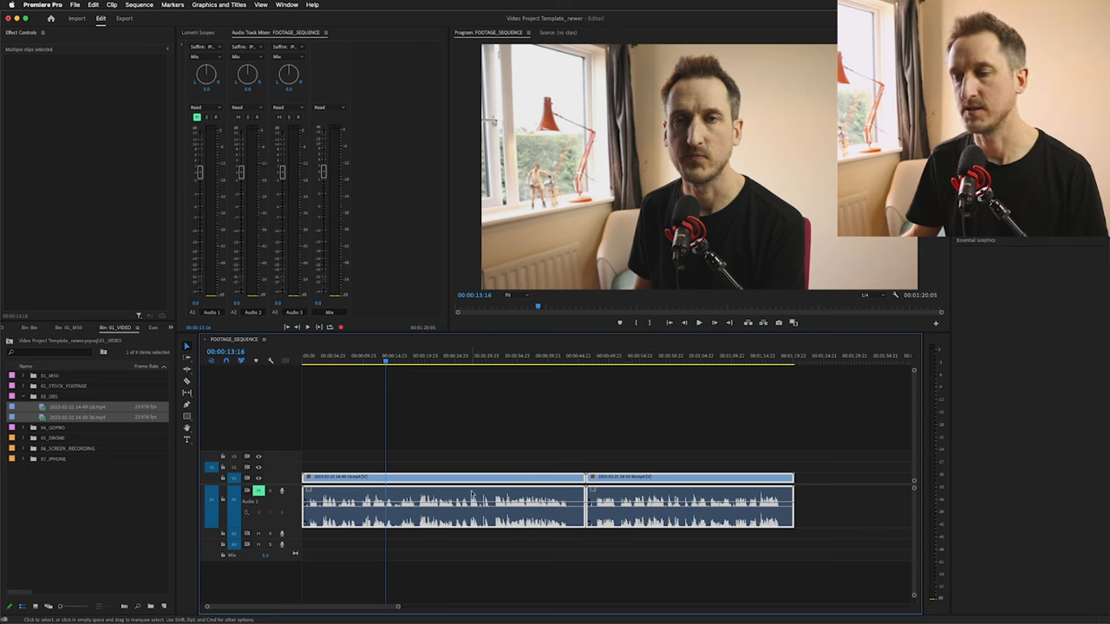
Step: Normalise both clips to their max peak level in the Audio Gain dialog
{"action": "right_click", "coordinate": [473, 496]}
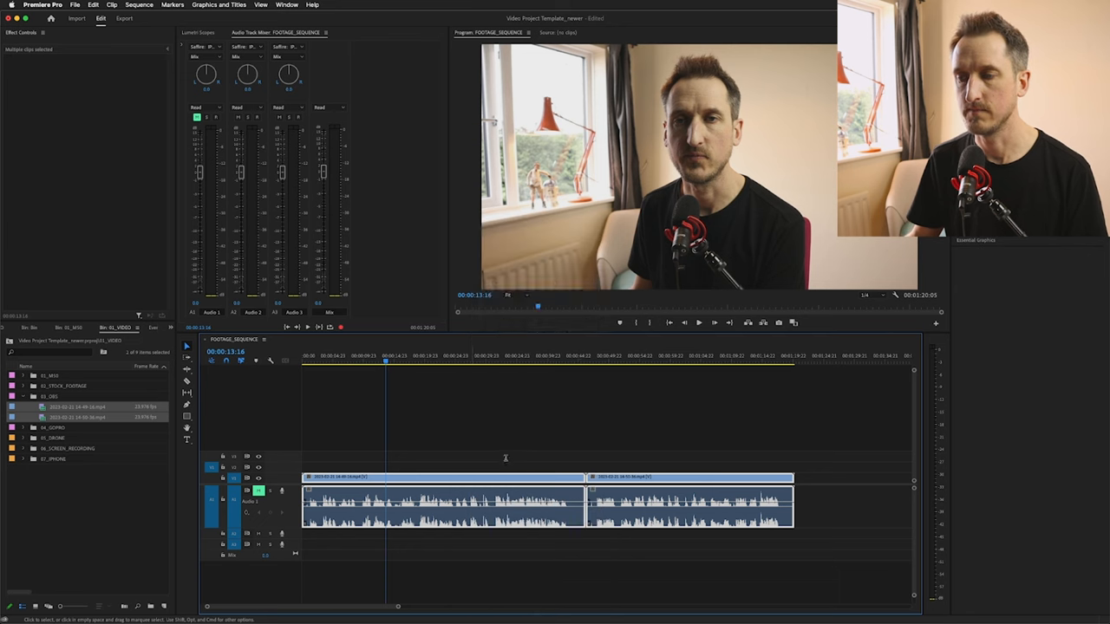
{"action": "left_click", "coordinate": [606, 420]}
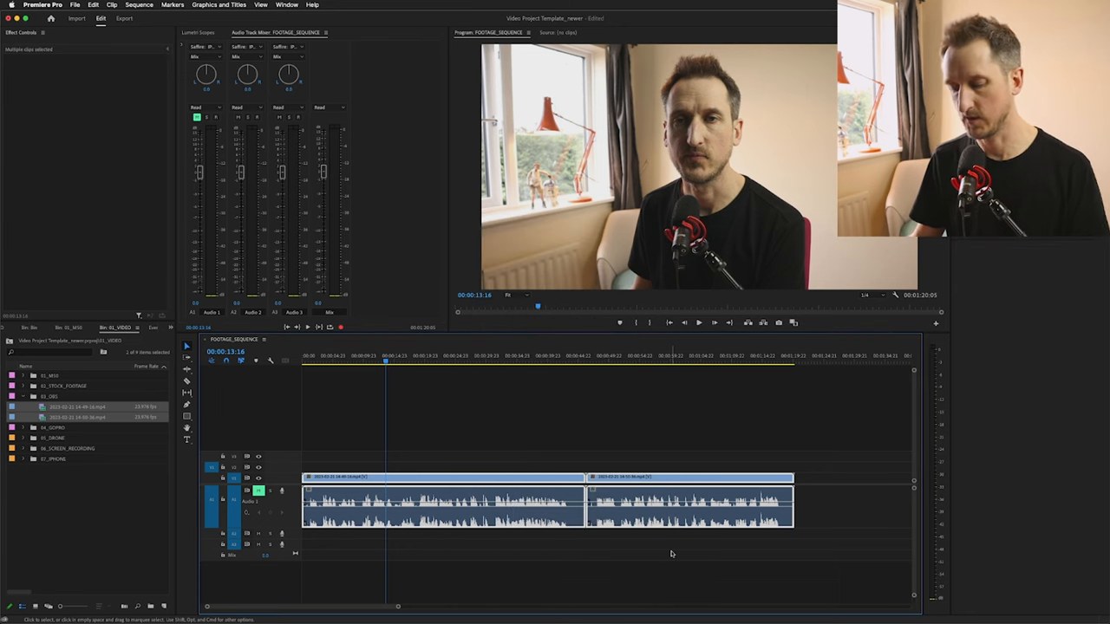
{"action": "key", "text": "g"}
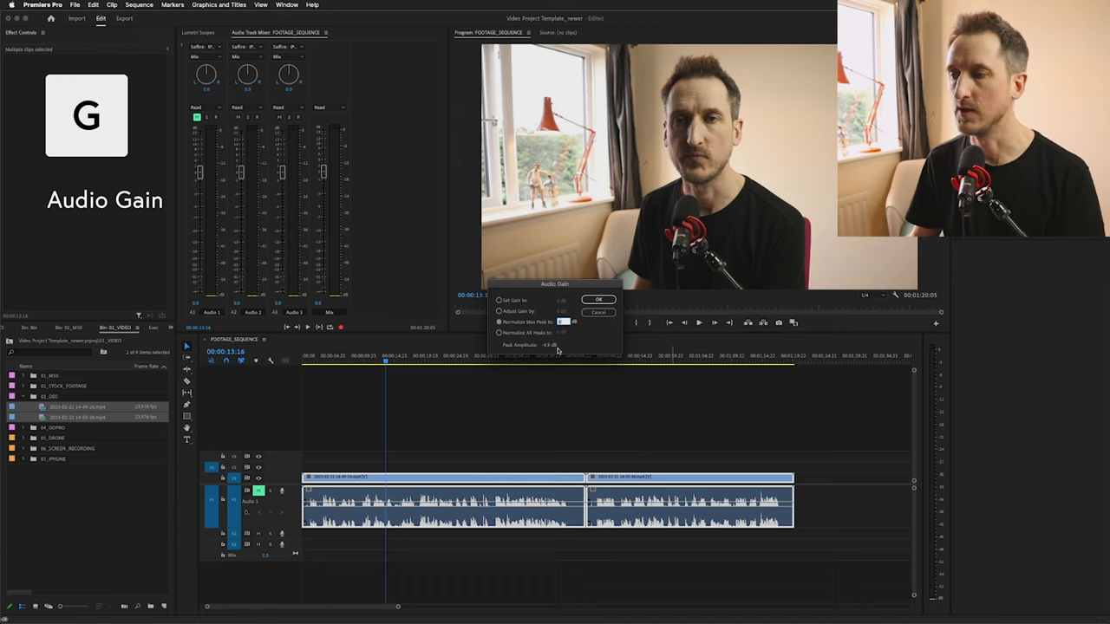
{"action": "left_click", "coordinate": [598, 299]}
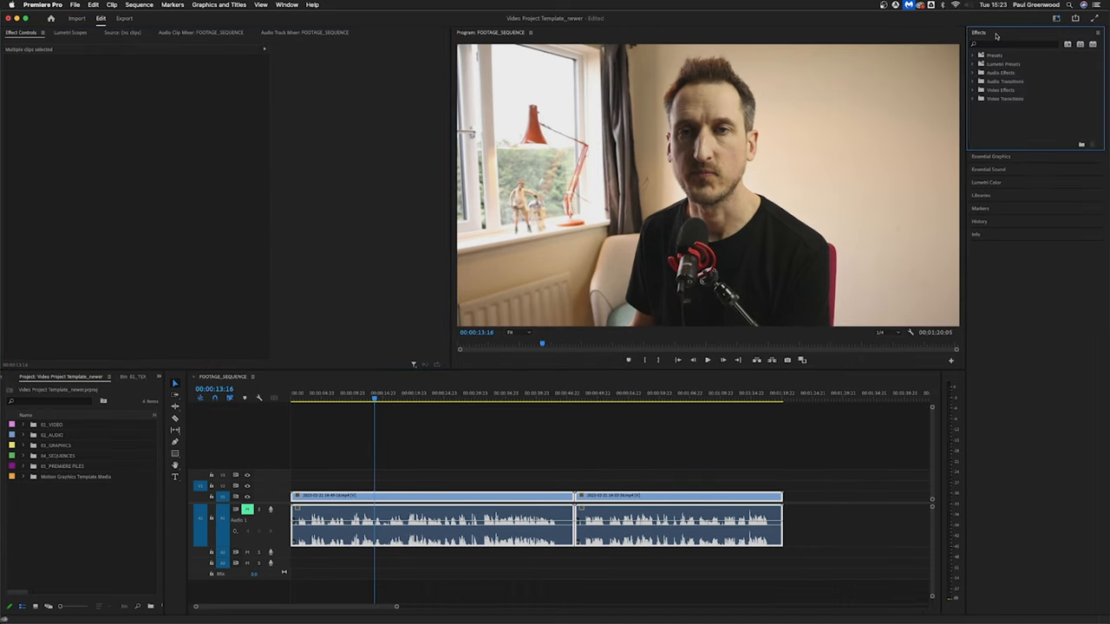
{"action": "left_click", "coordinate": [287, 5]}
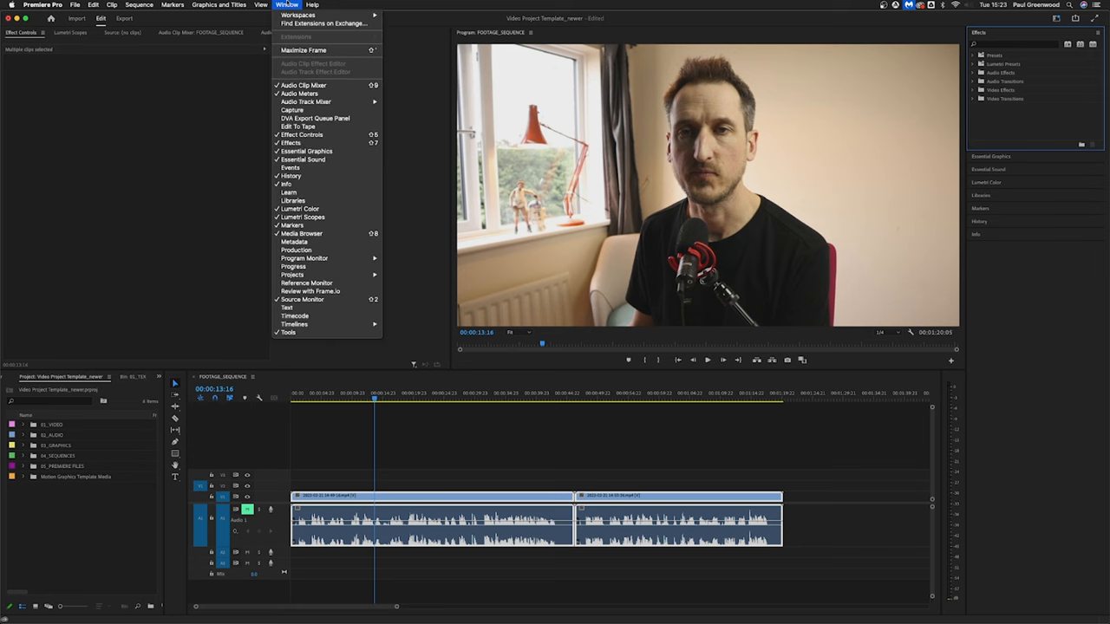
{"action": "left_click", "coordinate": [297, 15]}
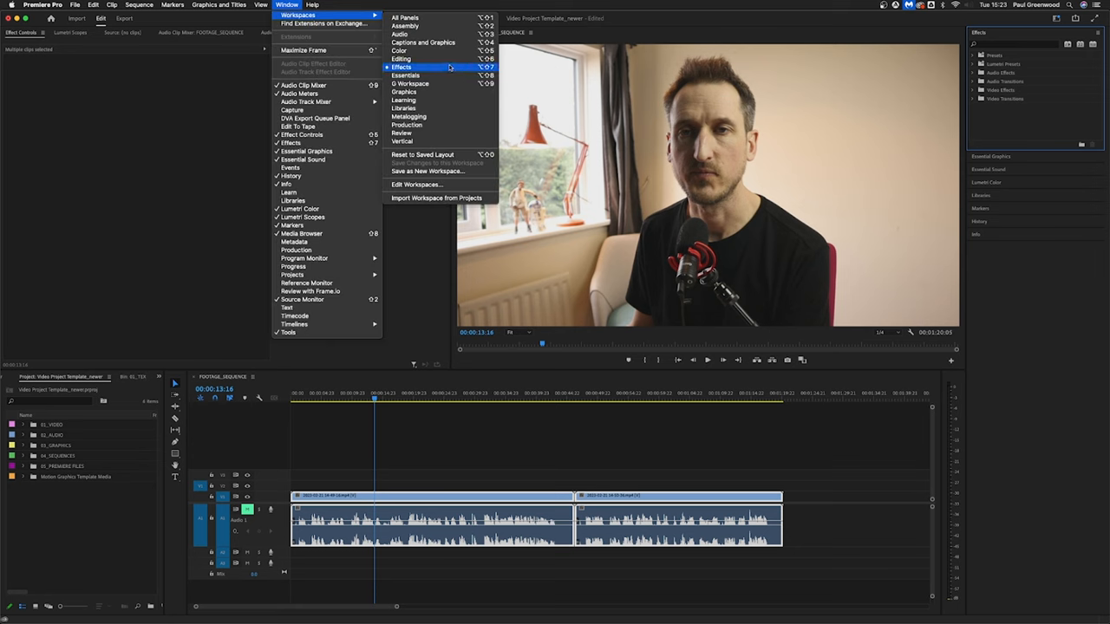
{"action": "left_click", "coordinate": [402, 67]}
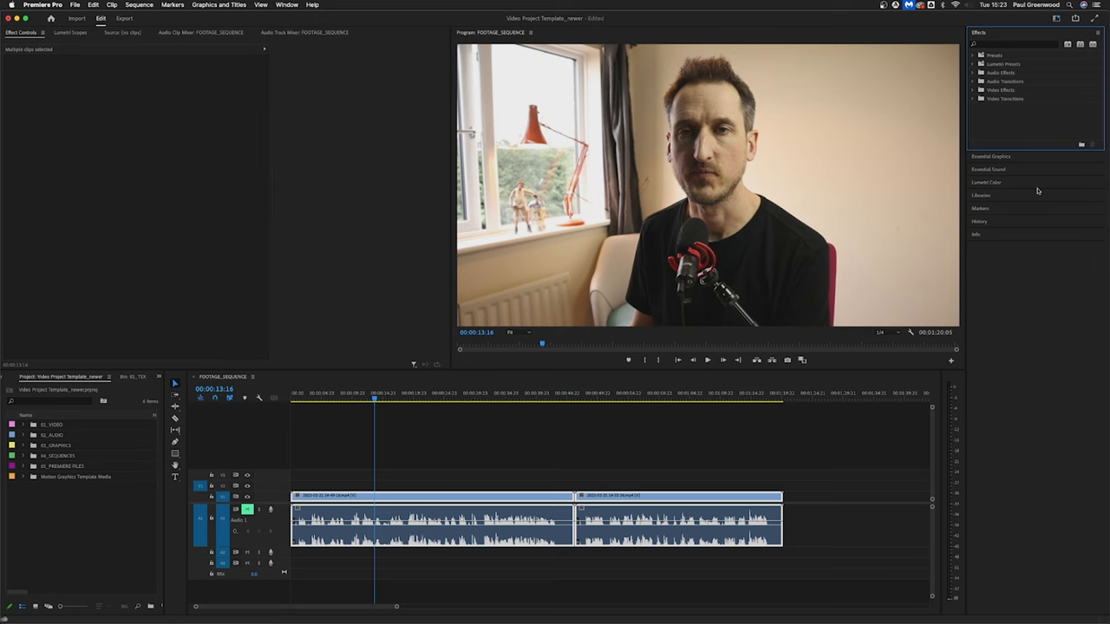
{"action": "left_click", "coordinate": [287, 6]}
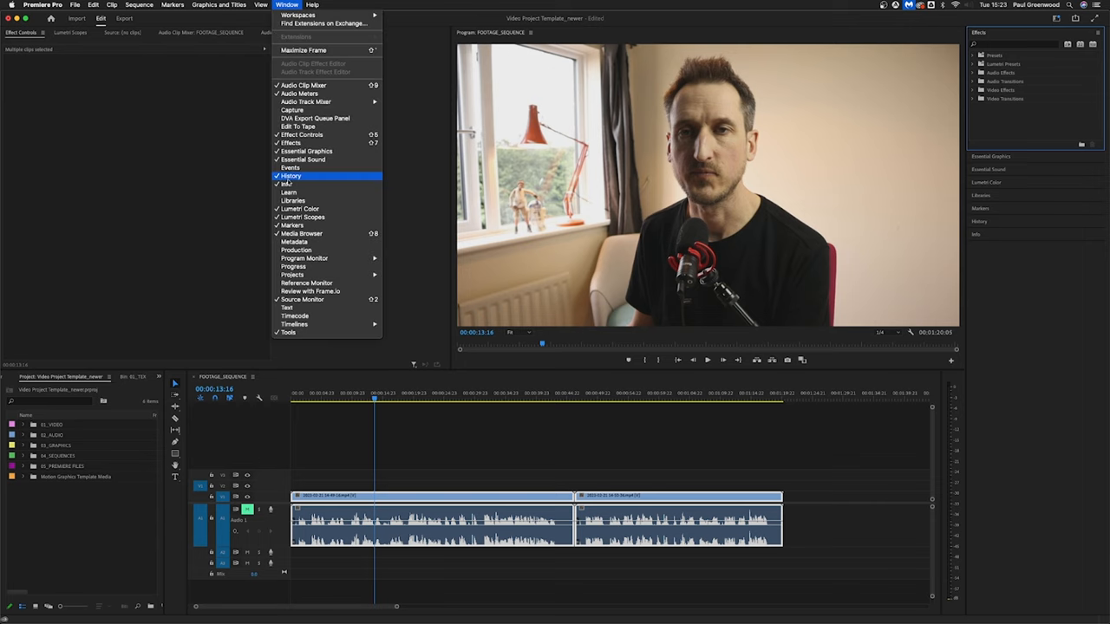
{"action": "mouse_move", "coordinate": [286, 184]}
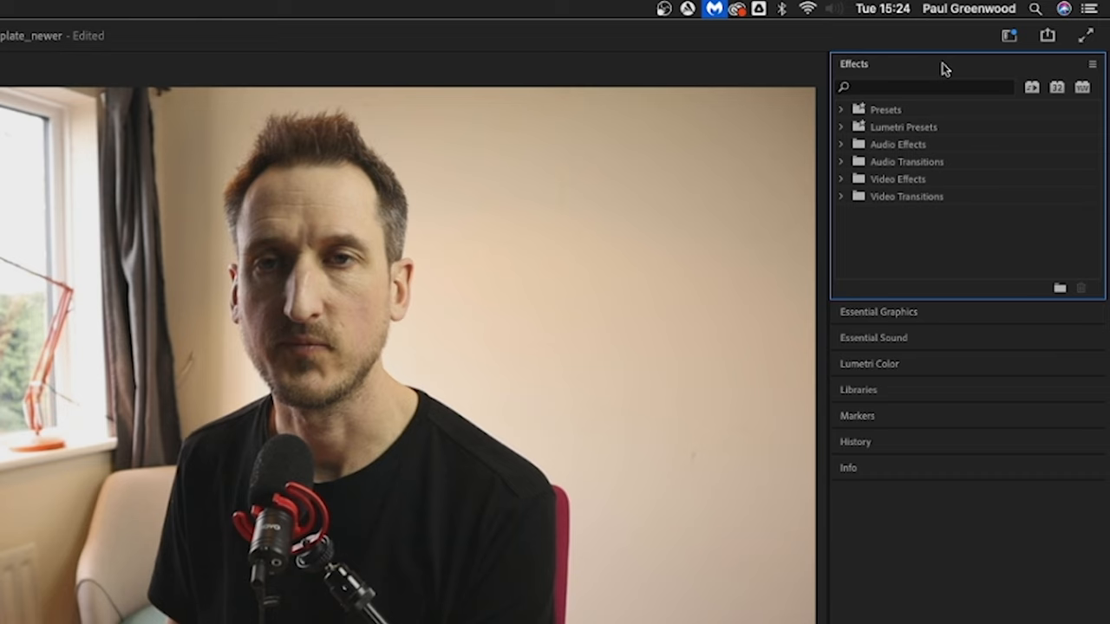
Step: Create a Fav Effects custom bin, add 'dip' search results, and expand it
{"action": "left_click", "coordinate": [1059, 287]}
{"action": "type", "text": "Fav Effects"}
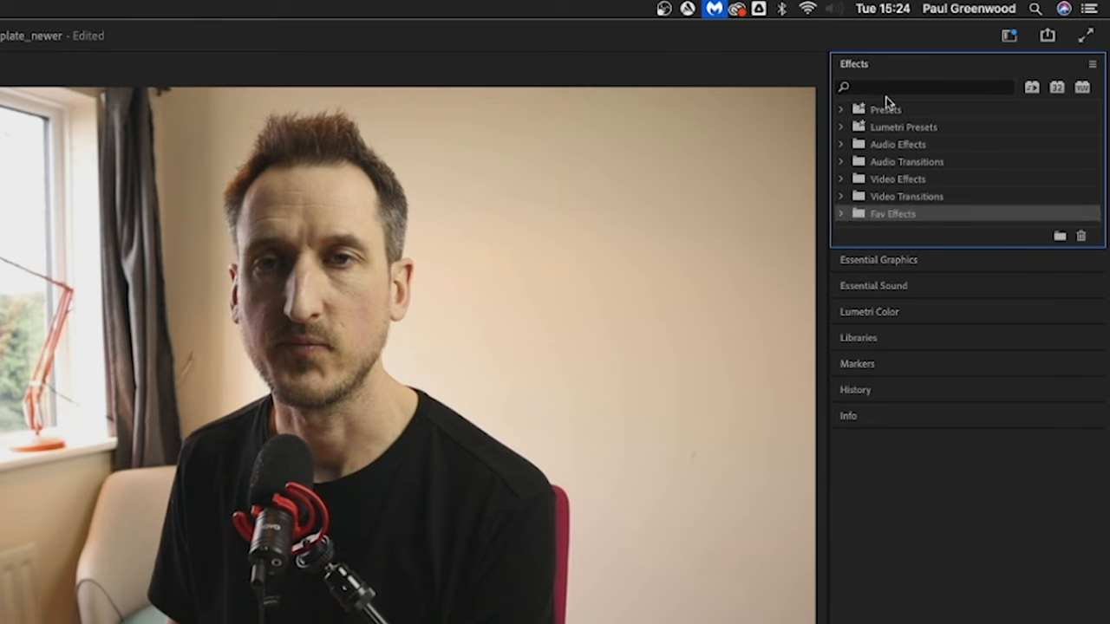
{"action": "mouse_move", "coordinate": [904, 83]}
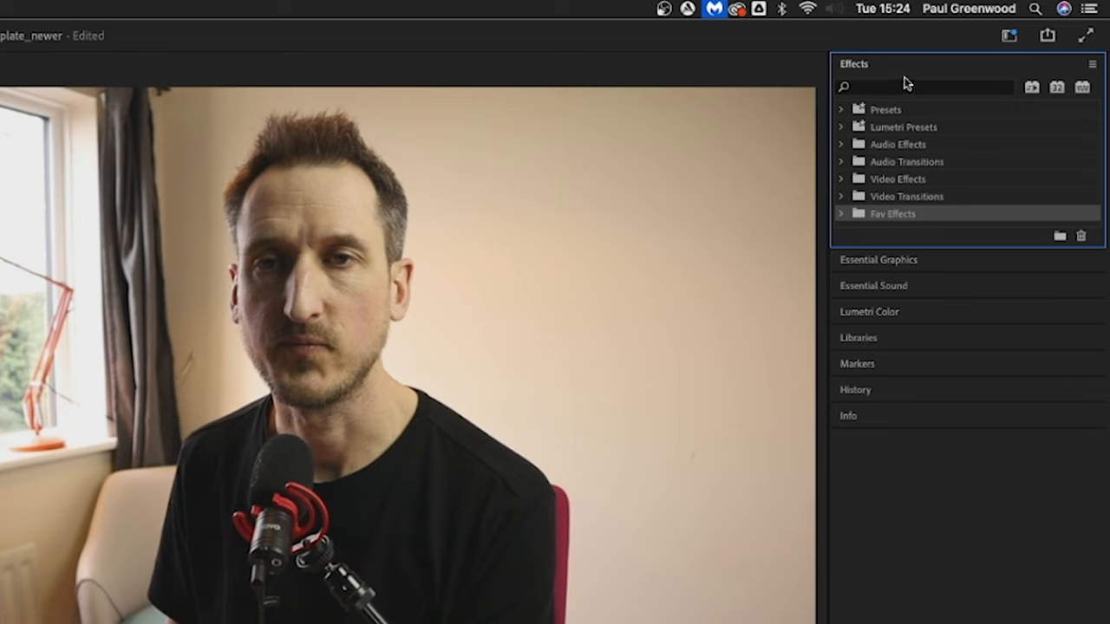
{"action": "left_click", "coordinate": [924, 86]}
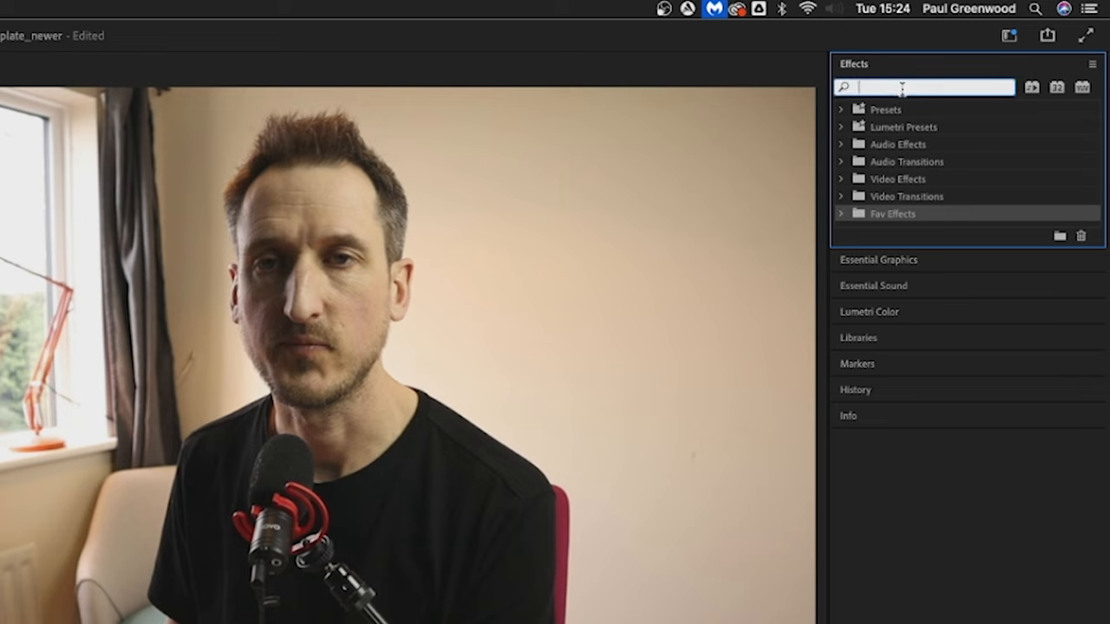
{"action": "type", "text": "dip"}
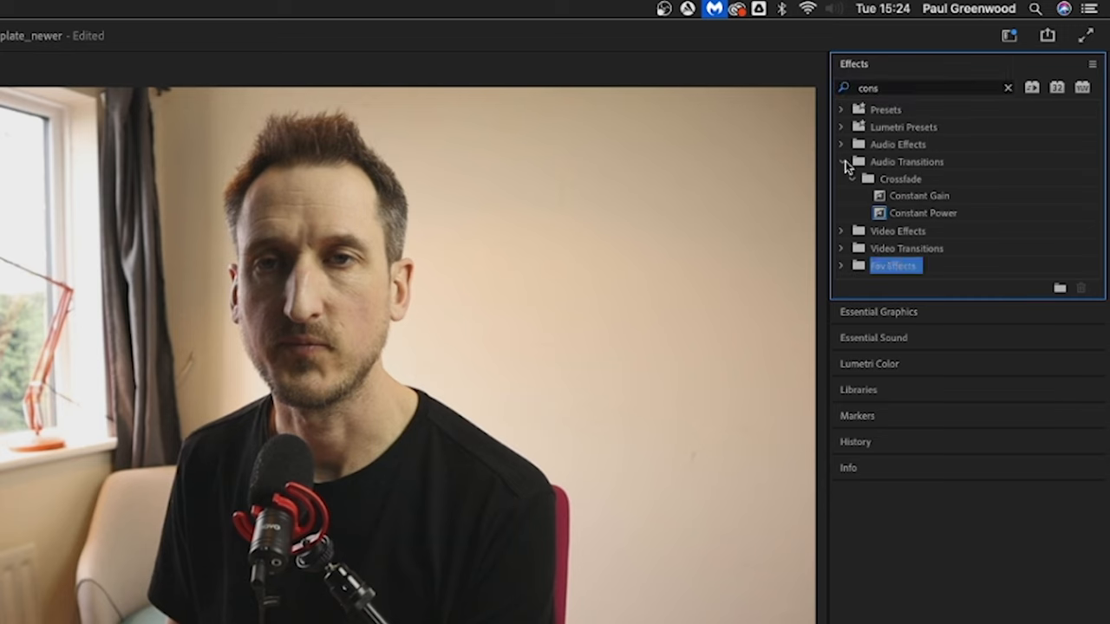
{"action": "left_click", "coordinate": [840, 161]}
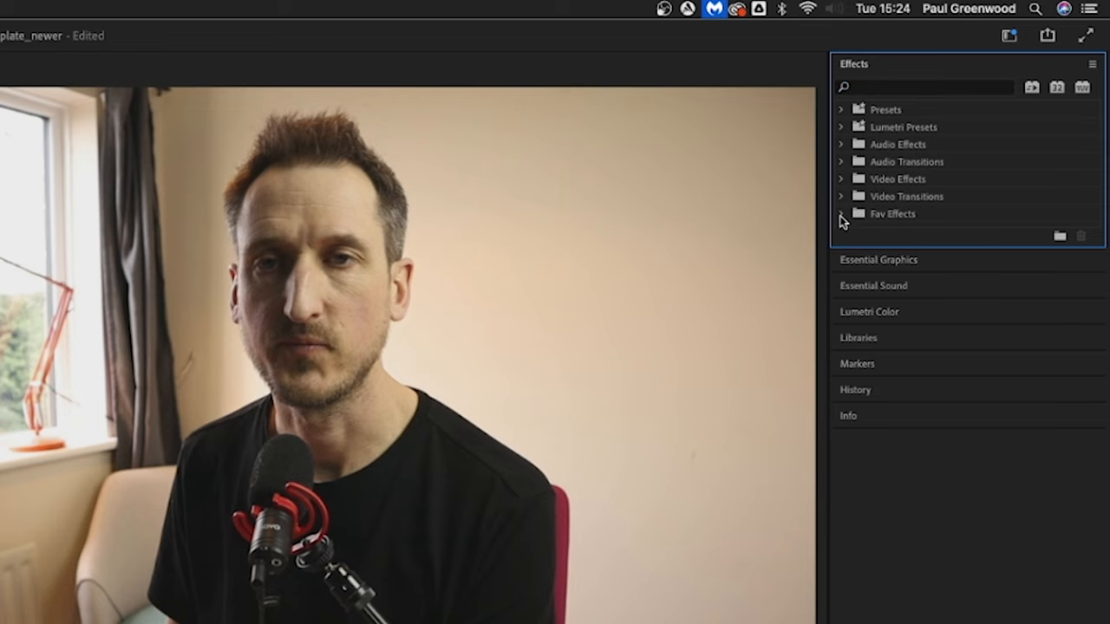
{"action": "left_click", "coordinate": [839, 214]}
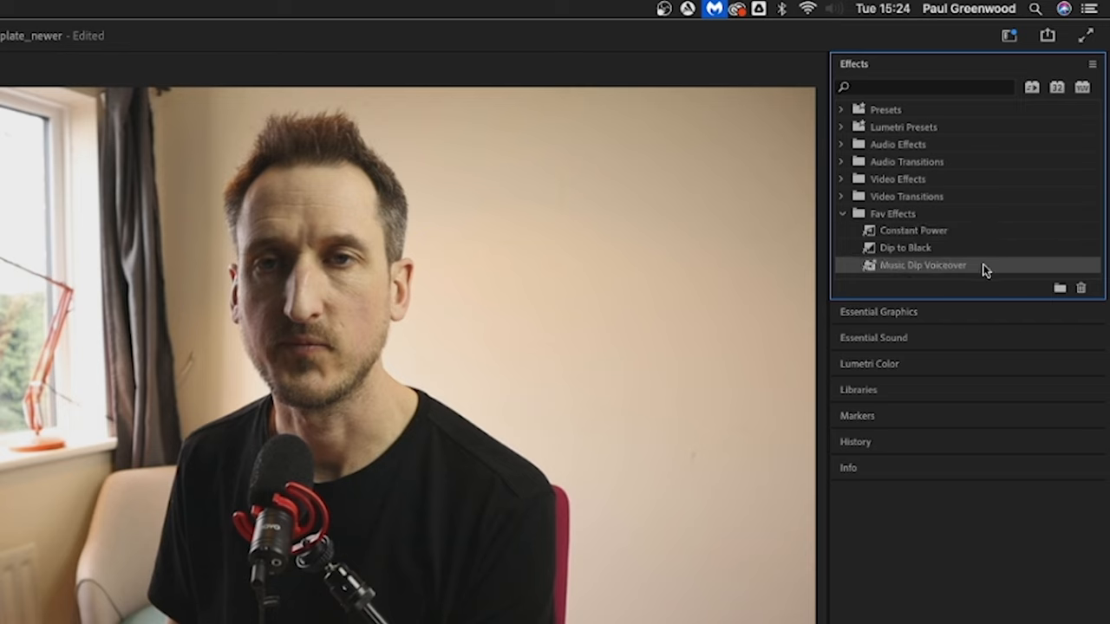
{"action": "mouse_move", "coordinate": [873, 276]}
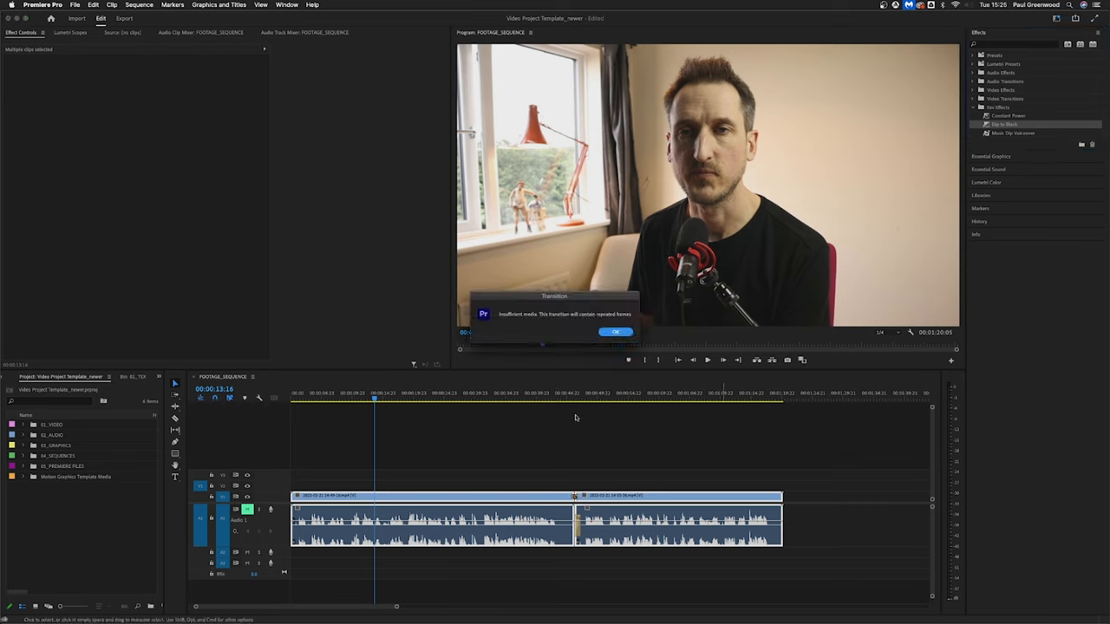
Step: Dismiss the Insufficient media transition warning about repeated frames
{"action": "left_click", "coordinate": [615, 331]}
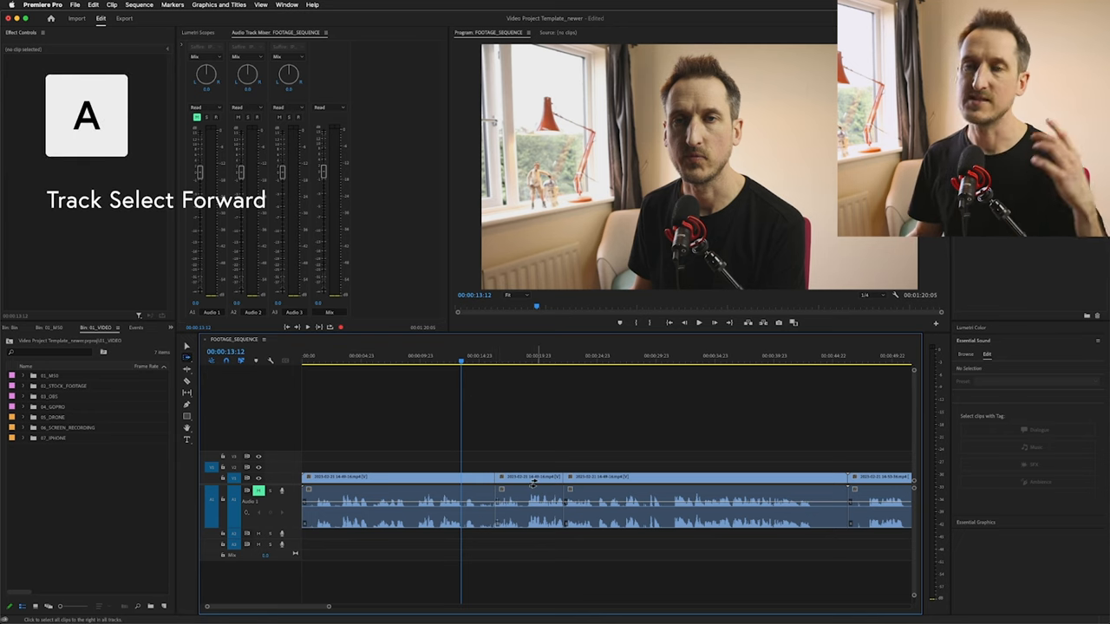
{"action": "mouse_move", "coordinate": [535, 484]}
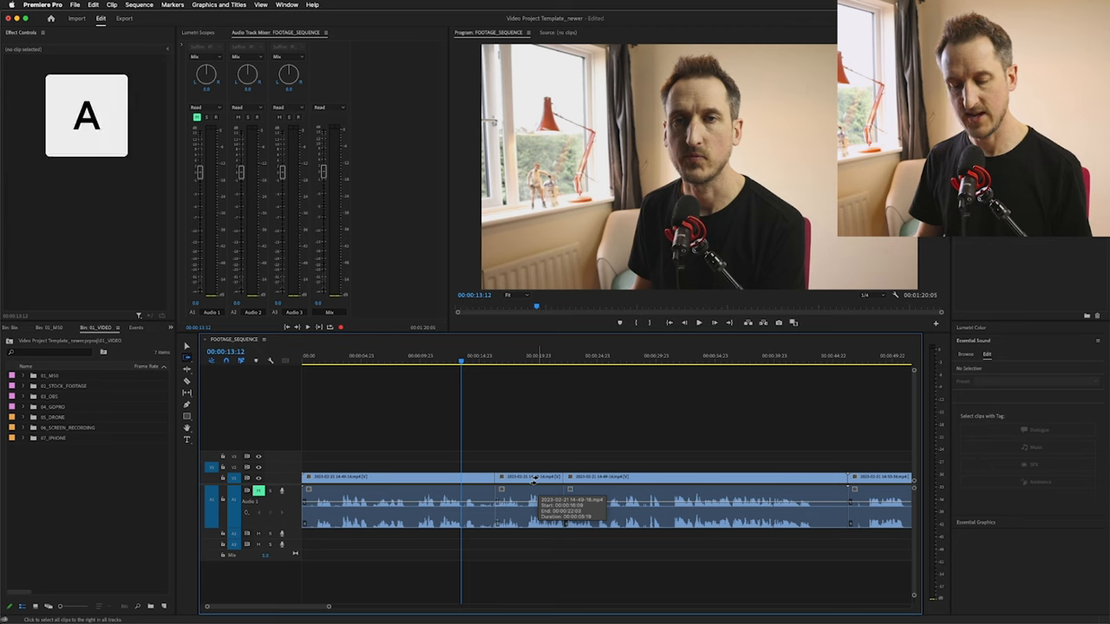
Step: Track-select clips forward from one point, then backward with Shift+A
{"action": "left_click", "coordinate": [668, 486]}
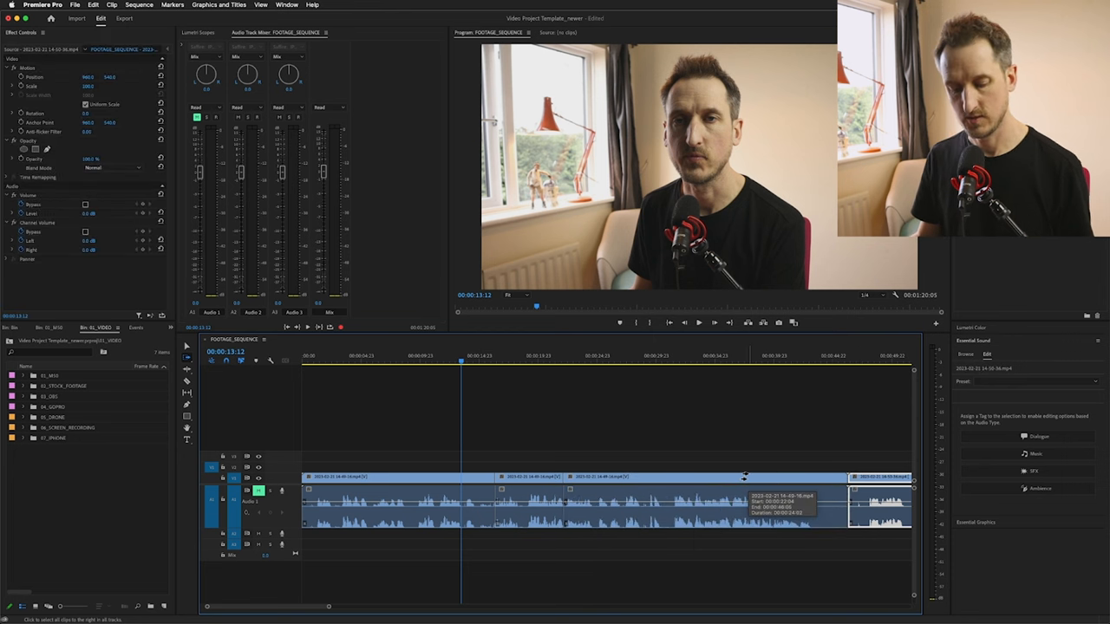
{"action": "key", "text": "shift+A"}
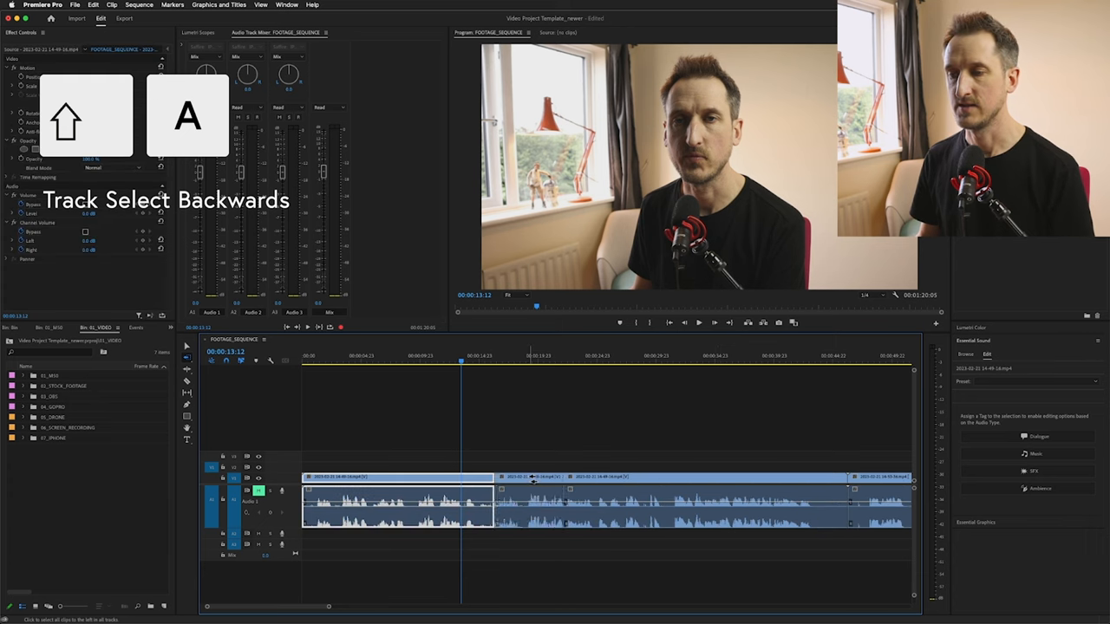
{"action": "left_click", "coordinate": [525, 478]}
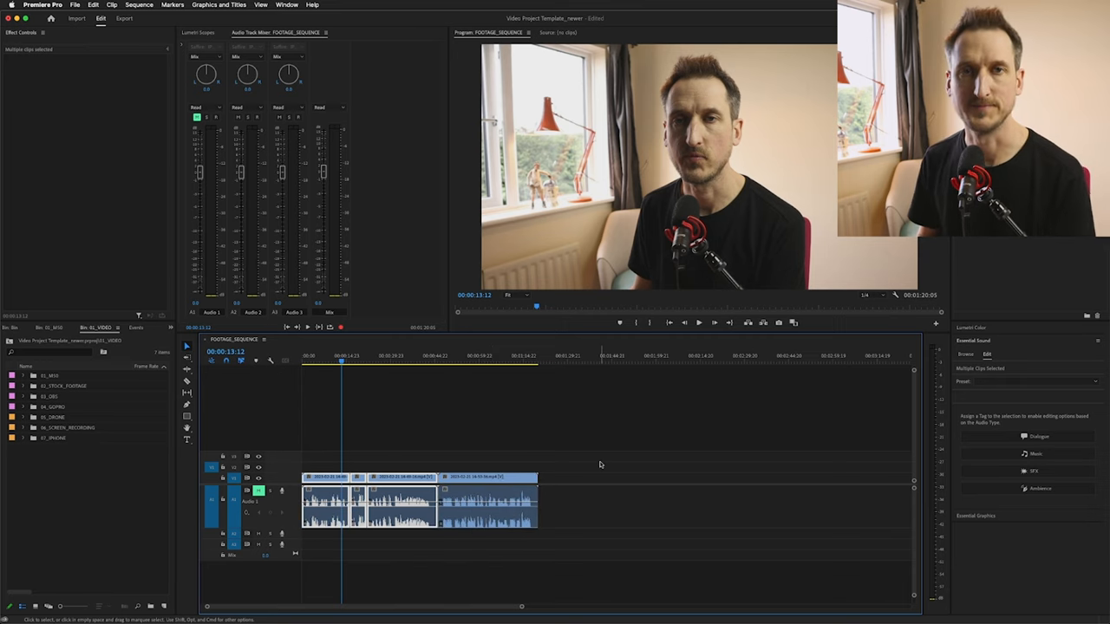
{"action": "left_click", "coordinate": [272, 19]}
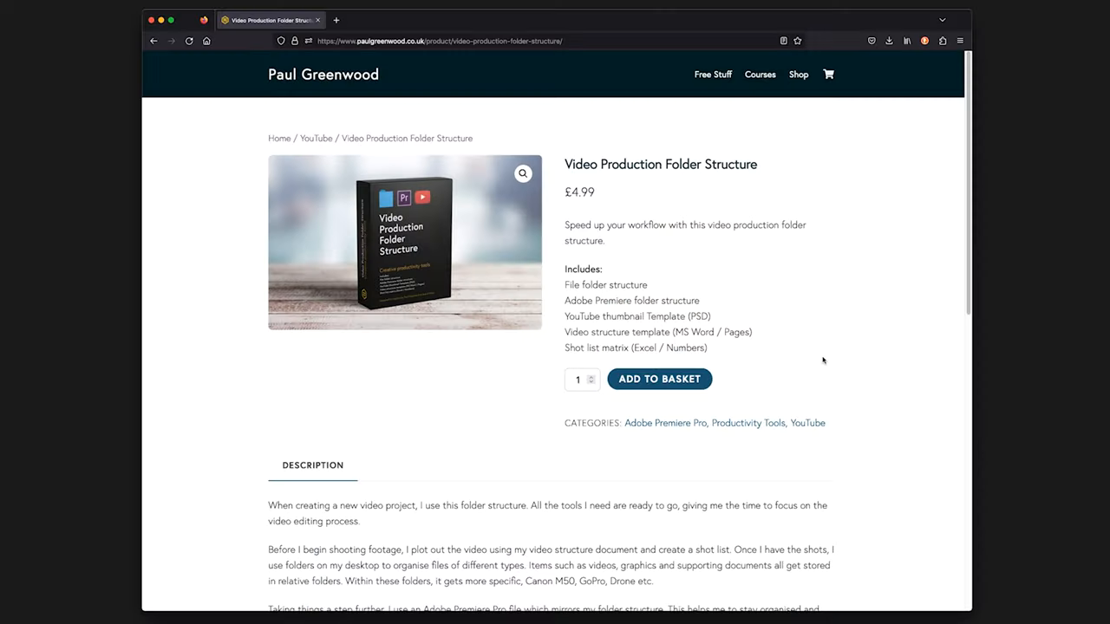
Step: Add the Video Production Folder Structure product to the Firefox basket
{"action": "left_click", "coordinate": [660, 379]}
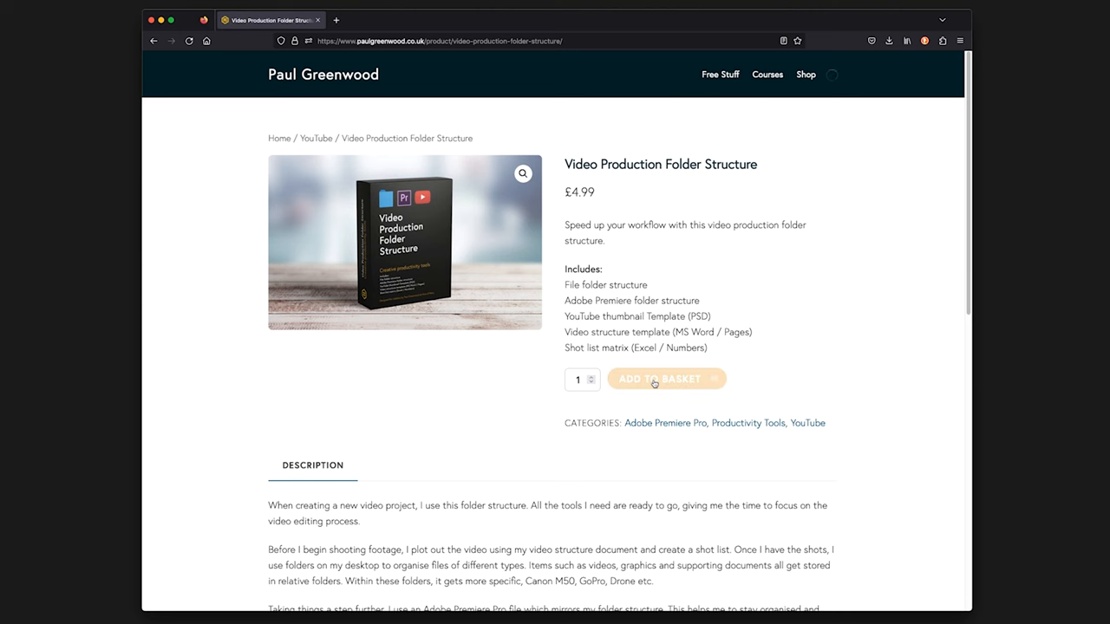
{"action": "left_click", "coordinate": [659, 378]}
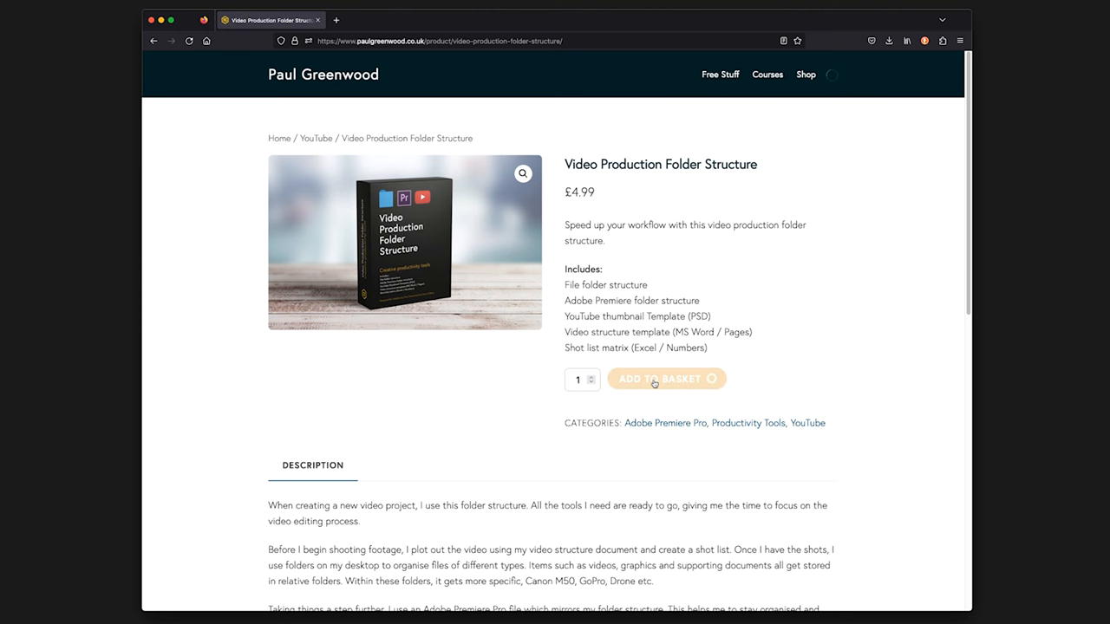